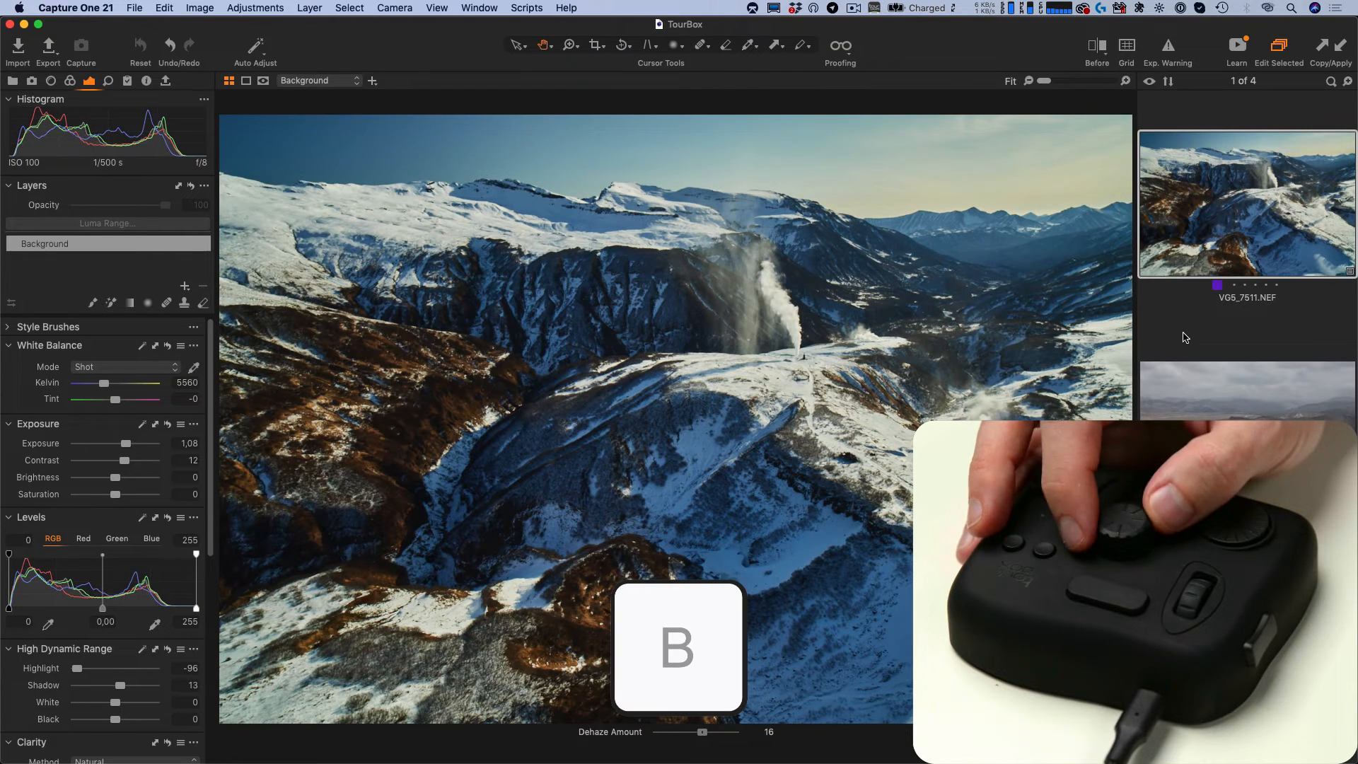
Set Dehaze Amount to 16 on the snowy mountain valley photo.
{"action": "left_click", "coordinate": [1245, 391]}
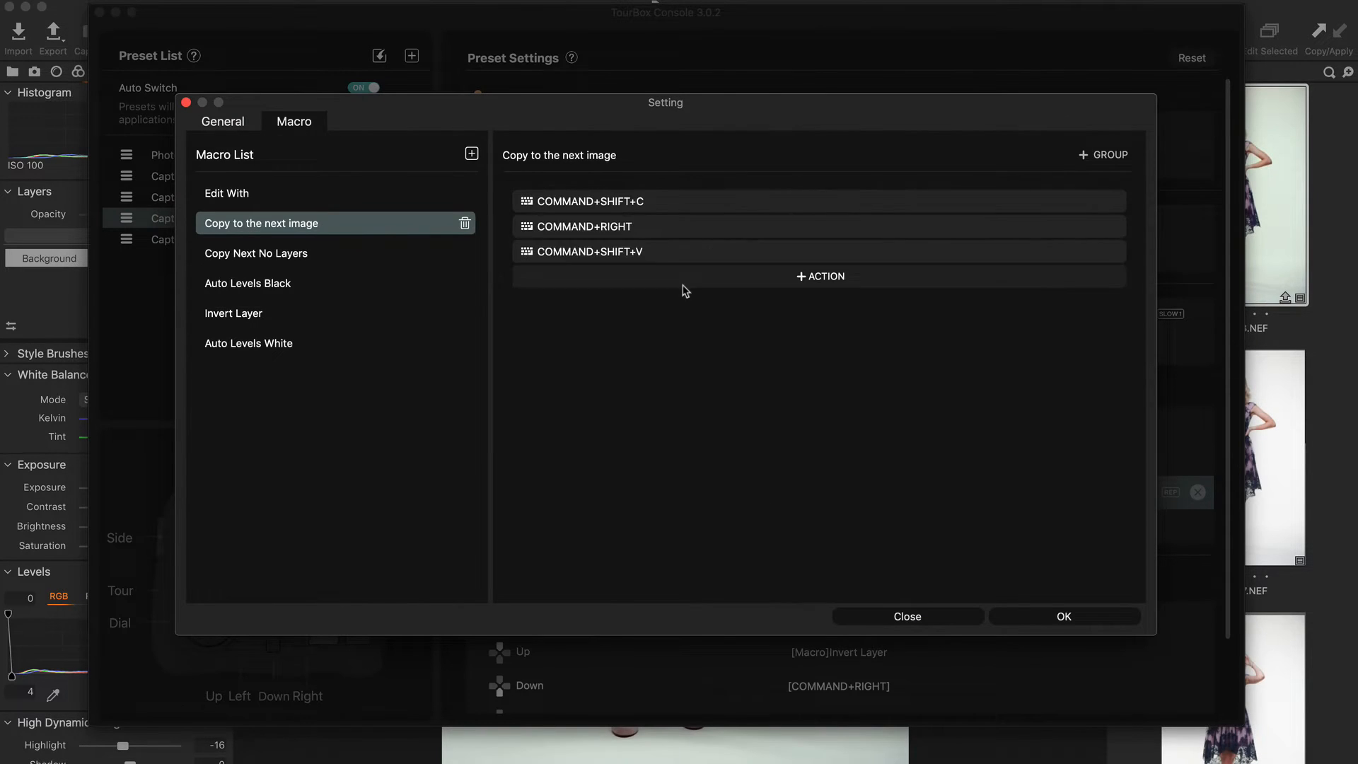
{"action": "mouse_move", "coordinate": [698, 241]}
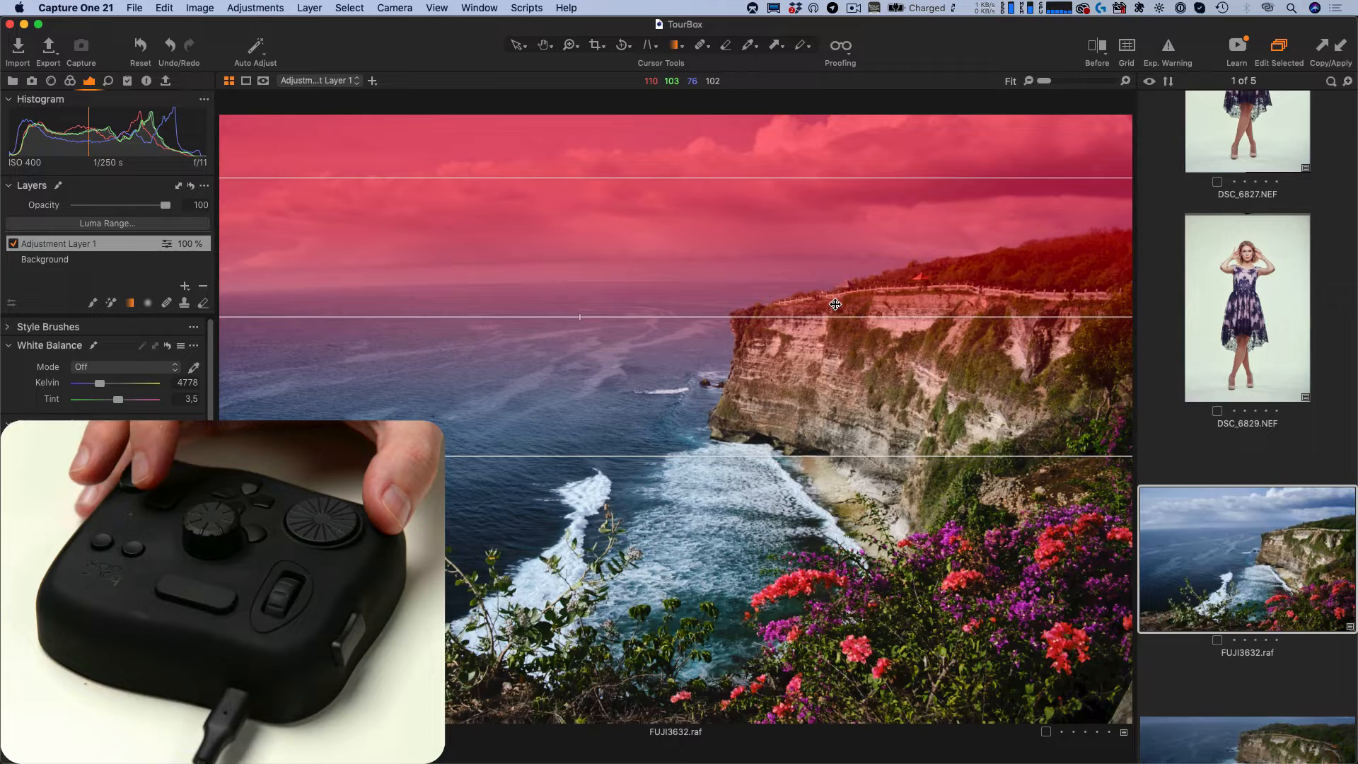
Create JPEG Edit With variants of the cliff photo, then set the valley photo's exposure to 0.22.
{"action": "left_click", "coordinate": [204, 117]}
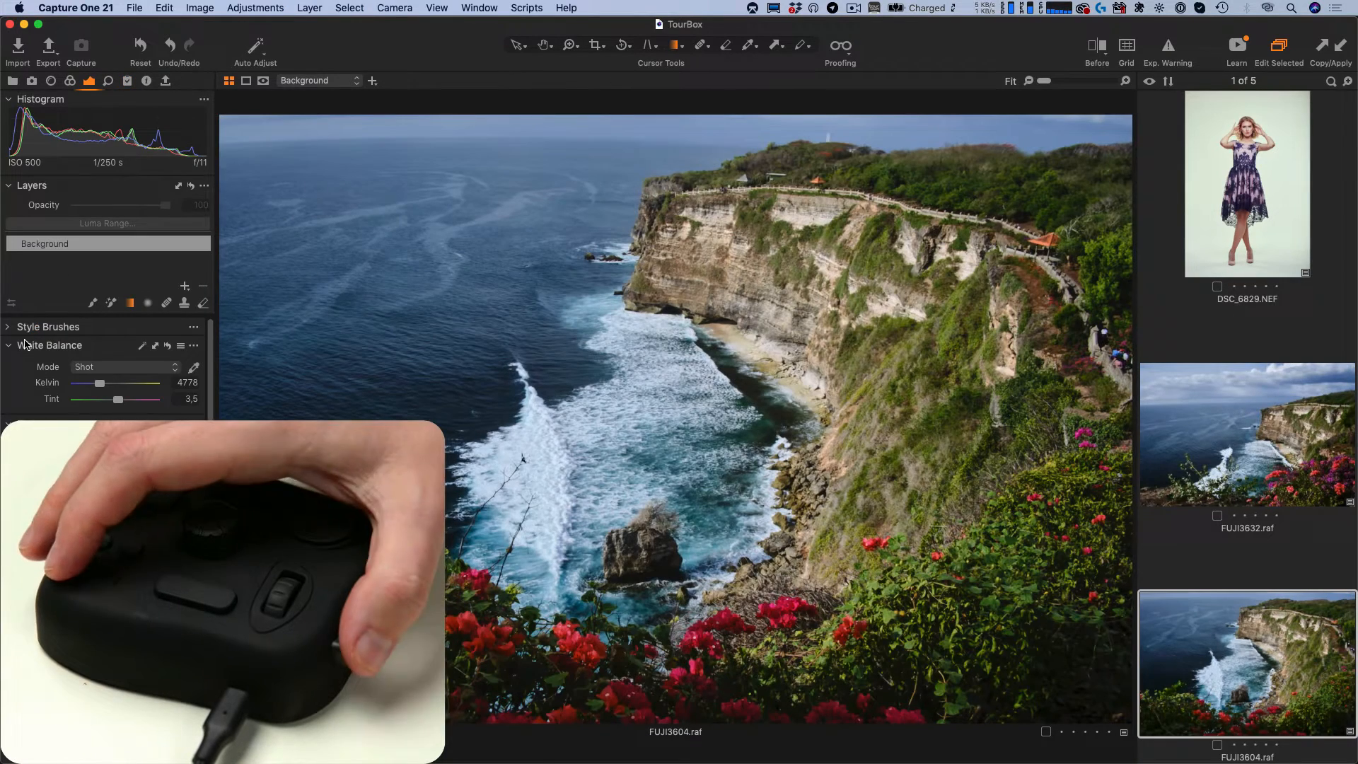
{"action": "left_click", "coordinate": [48, 45]}
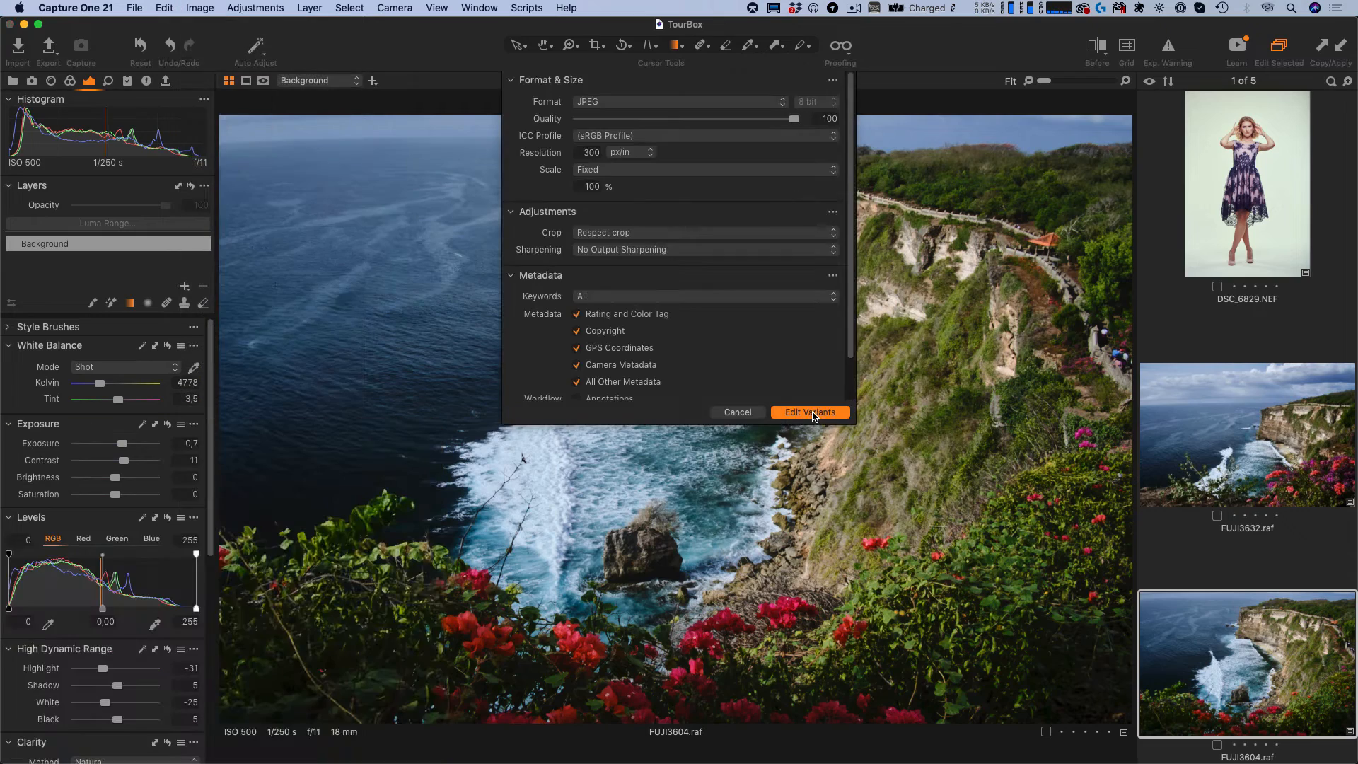
{"action": "left_click", "coordinate": [807, 411]}
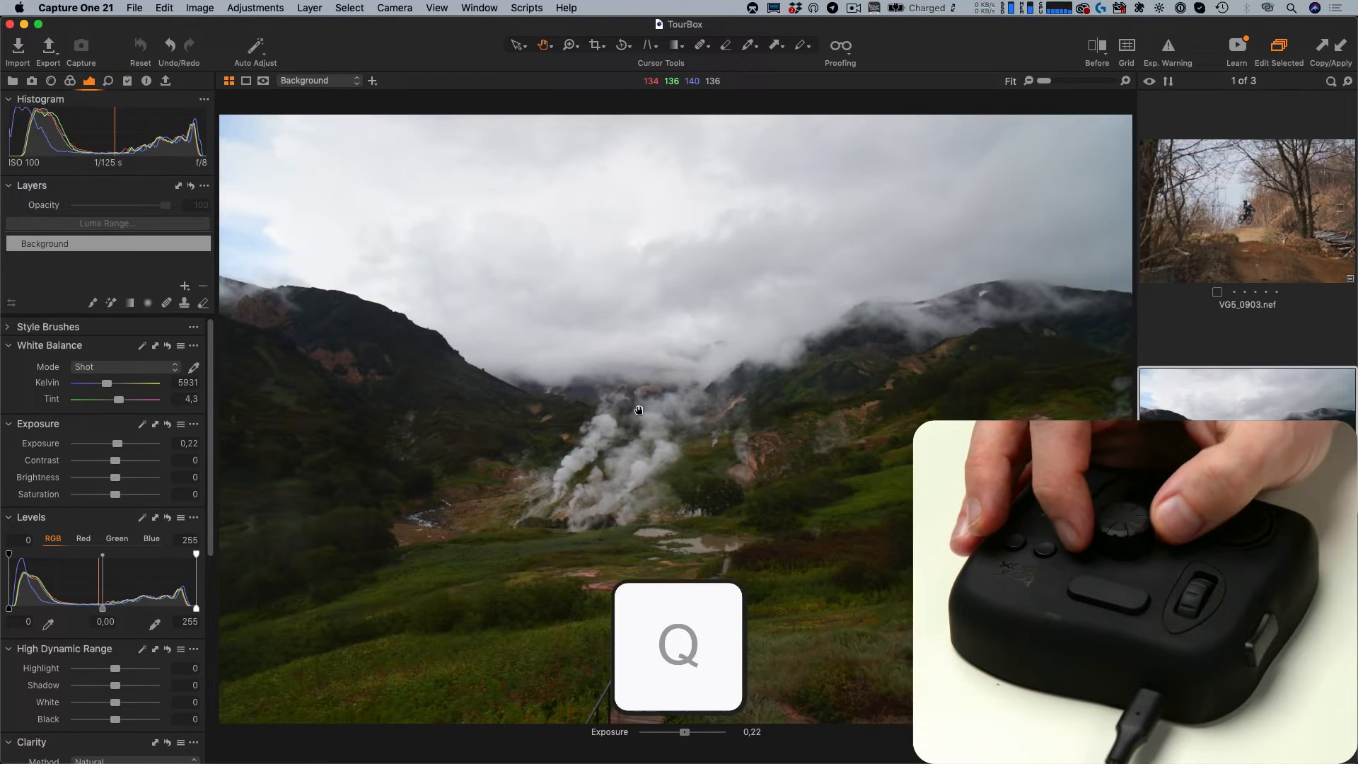
{"action": "key", "text": "w"}
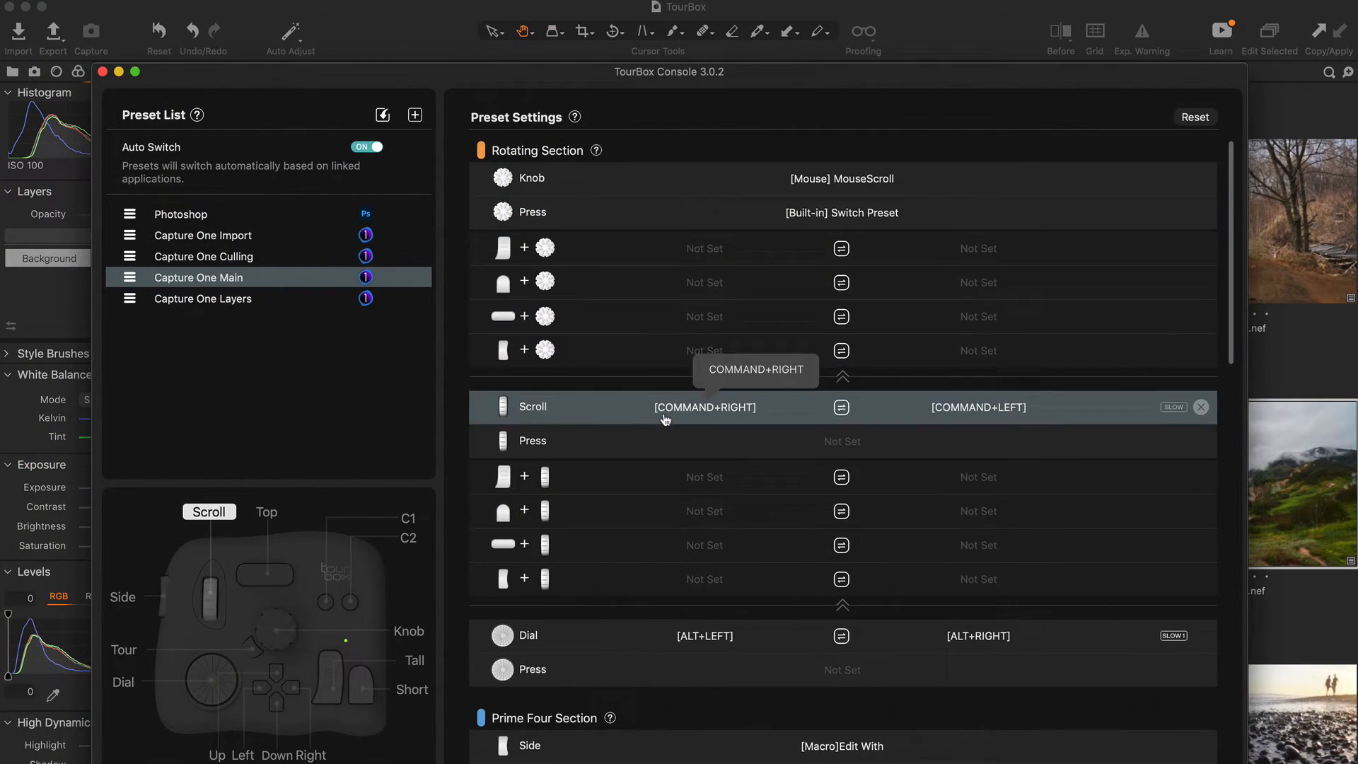
Review the Capture One Main preset's assignments and a shortcut's mouse action options.
{"action": "scroll", "scroll_direction": "down", "scroll_amount": 3}
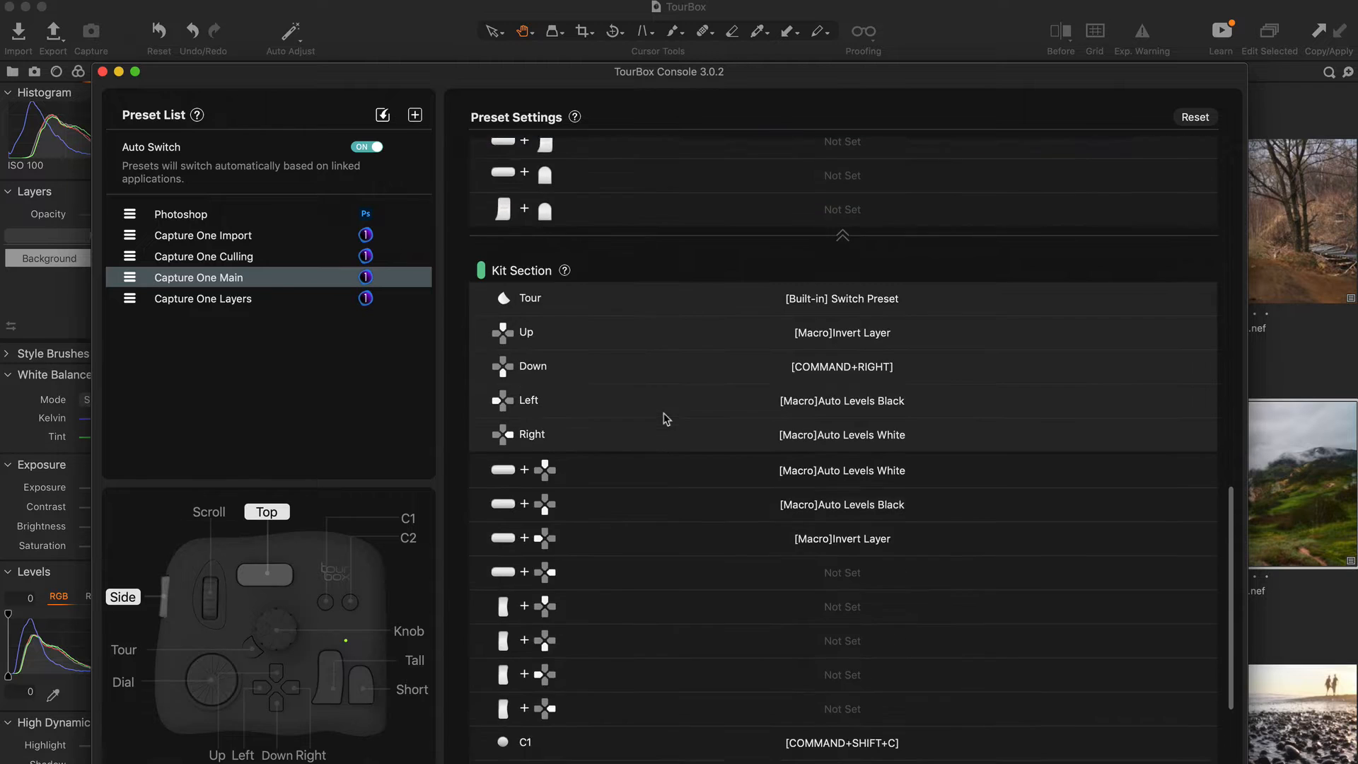
{"action": "scroll", "scroll_direction": "down", "scroll_amount": 3}
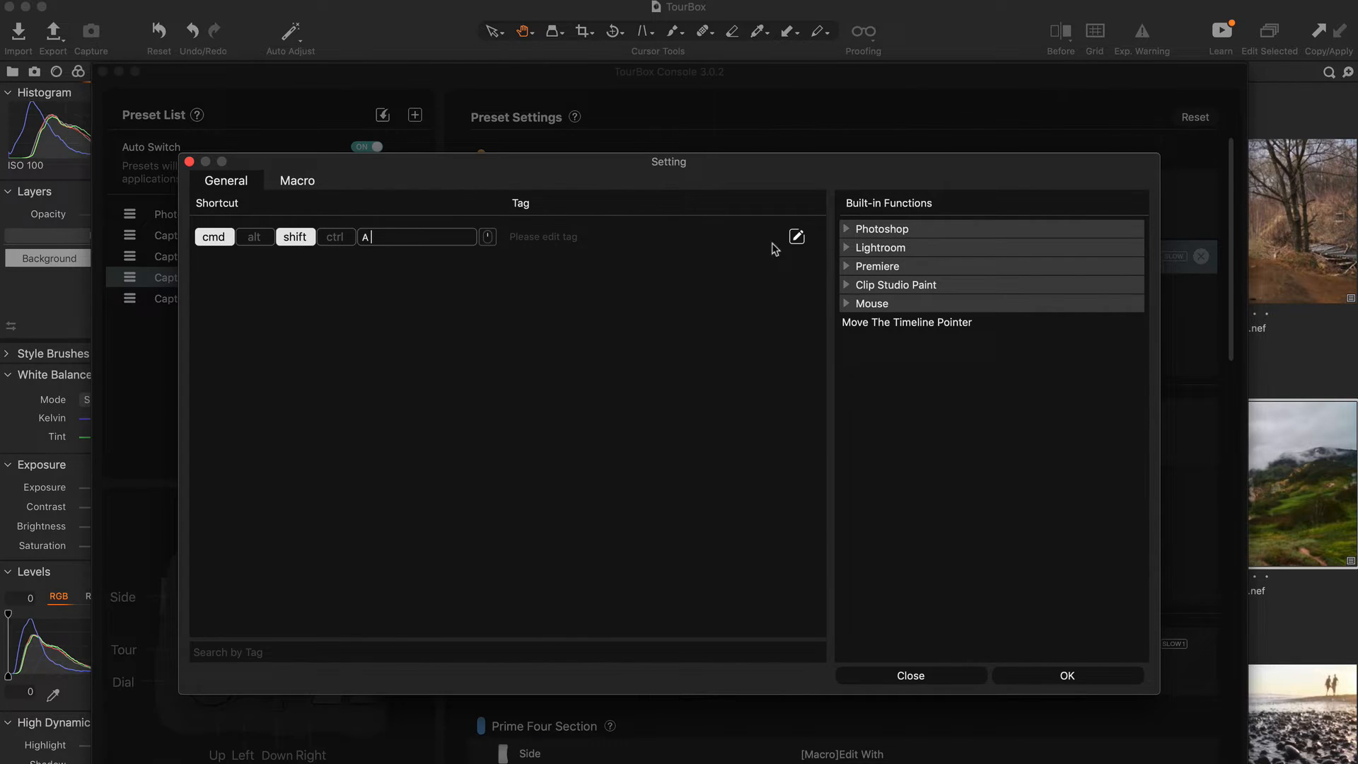
{"action": "left_click", "coordinate": [873, 302]}
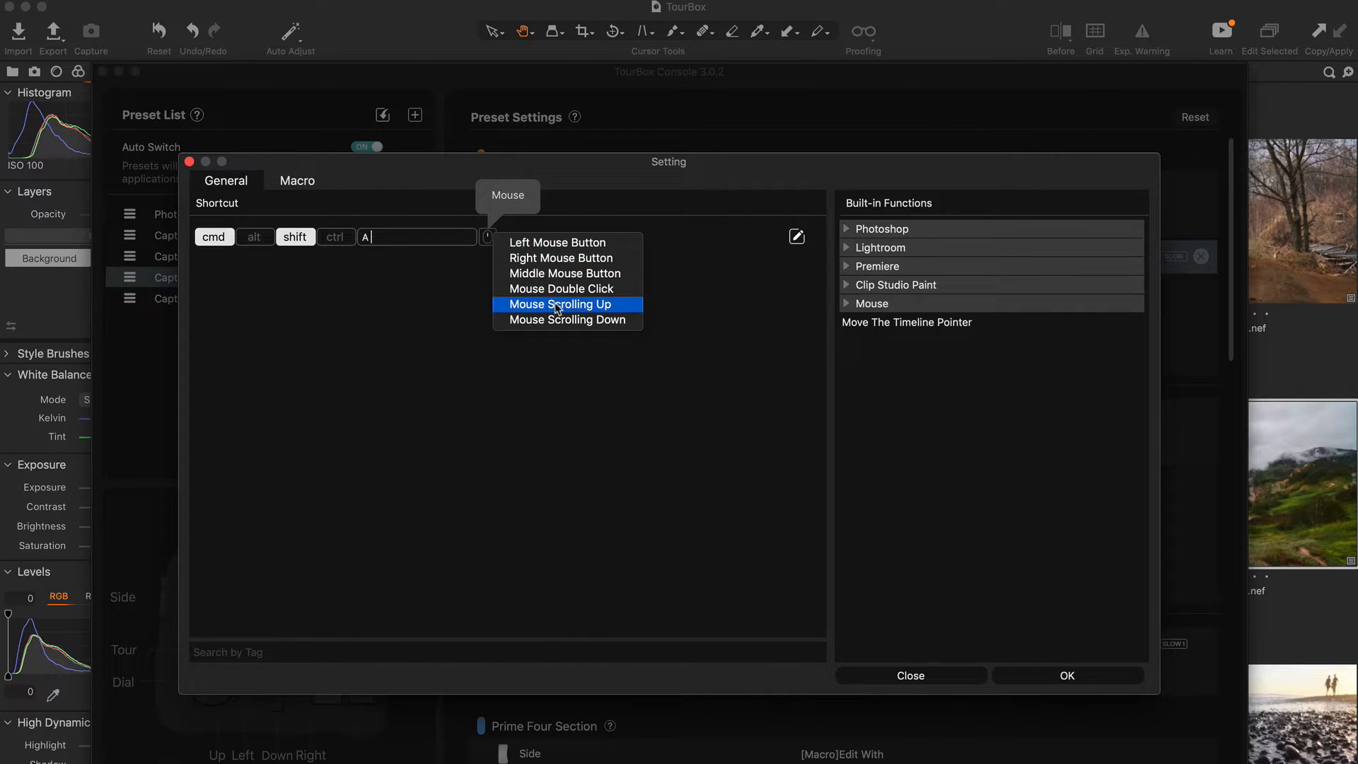
{"action": "left_click", "coordinate": [909, 676]}
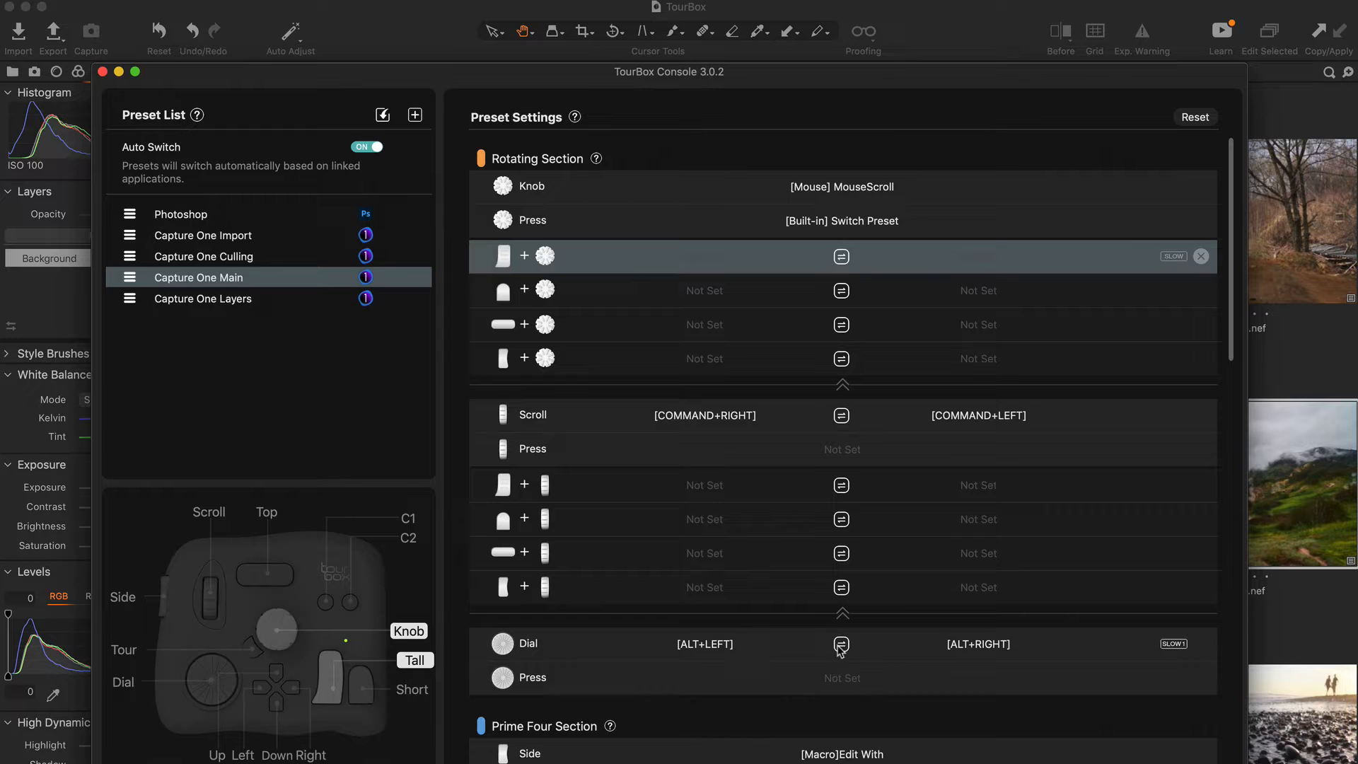
Show the Capture One Culling and Capture One Import presets' button assignments.
{"action": "left_click", "coordinate": [202, 256]}
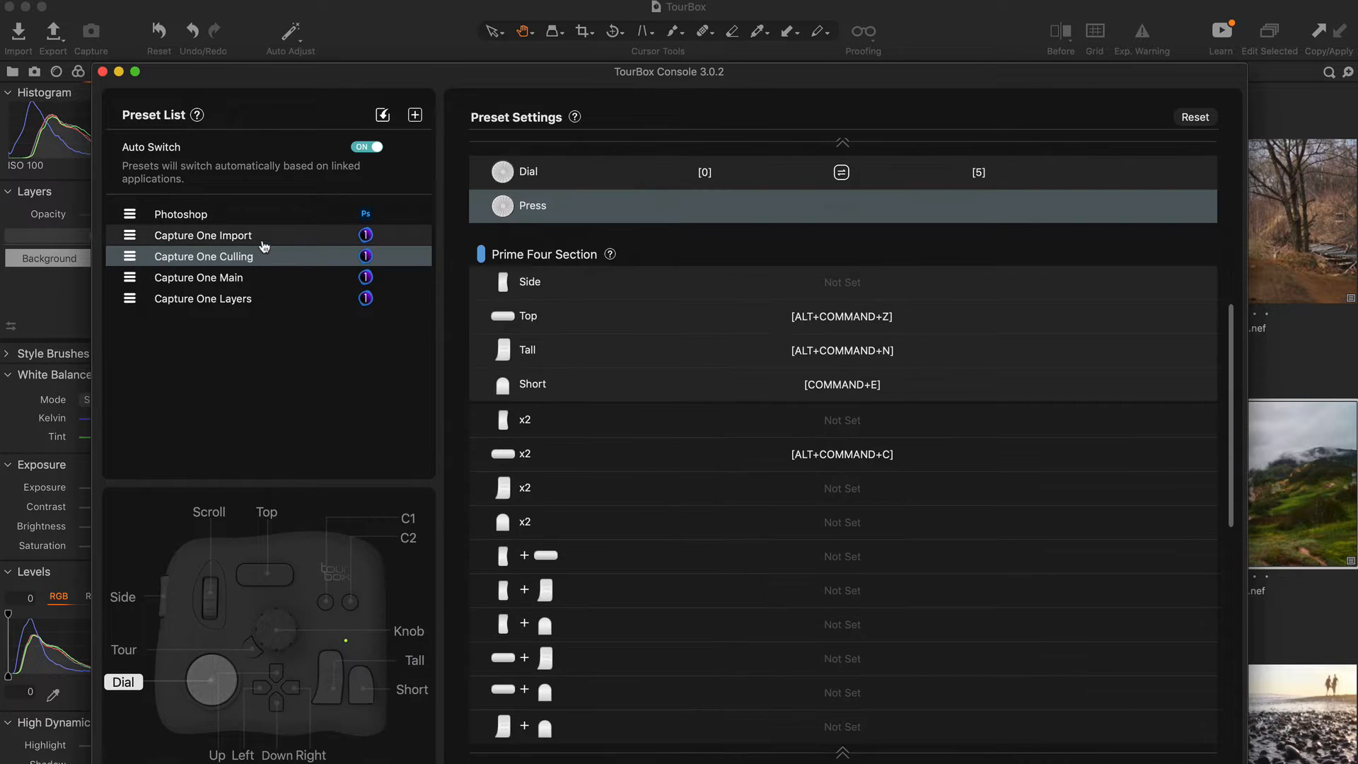
{"action": "left_click", "coordinate": [179, 213]}
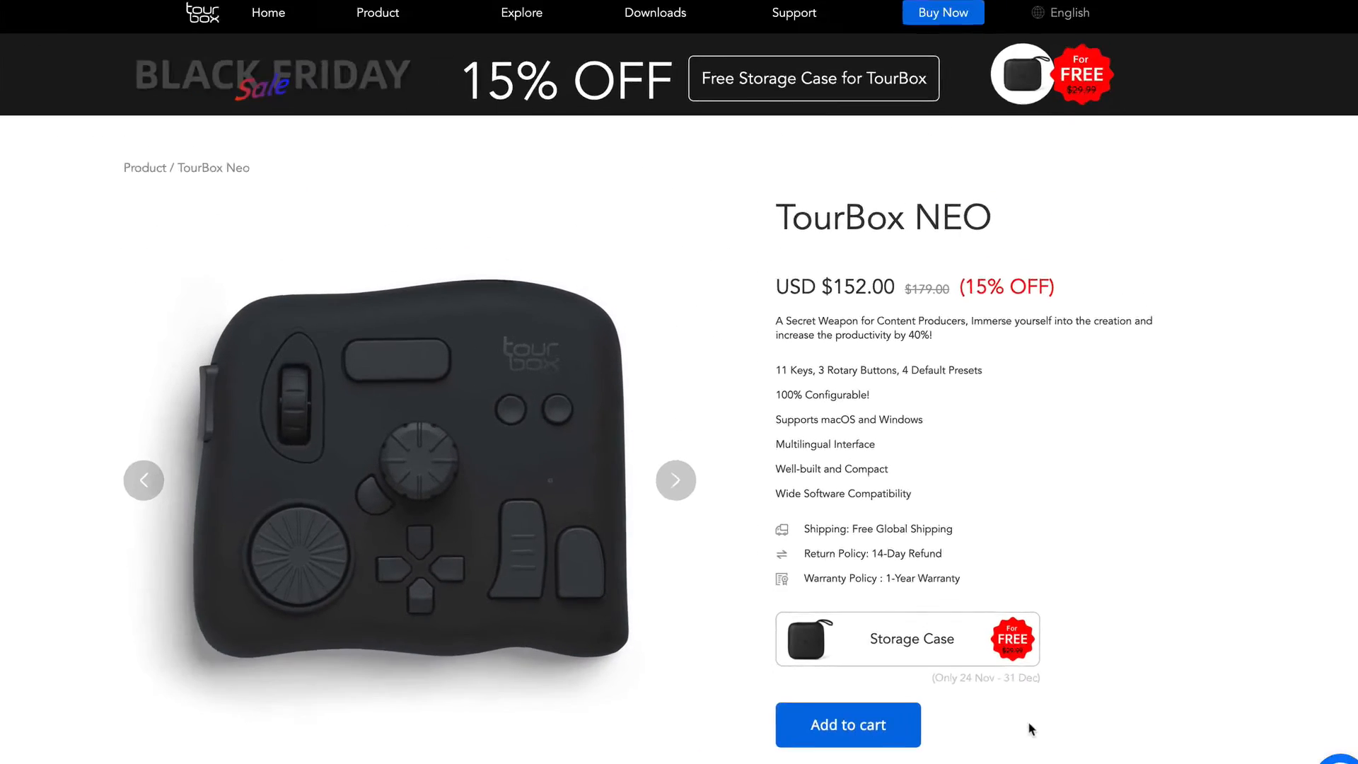
Add the TourBox NEO to the cart and apply discount code ALEXONRAW at checkout.
{"action": "left_click", "coordinate": [847, 724]}
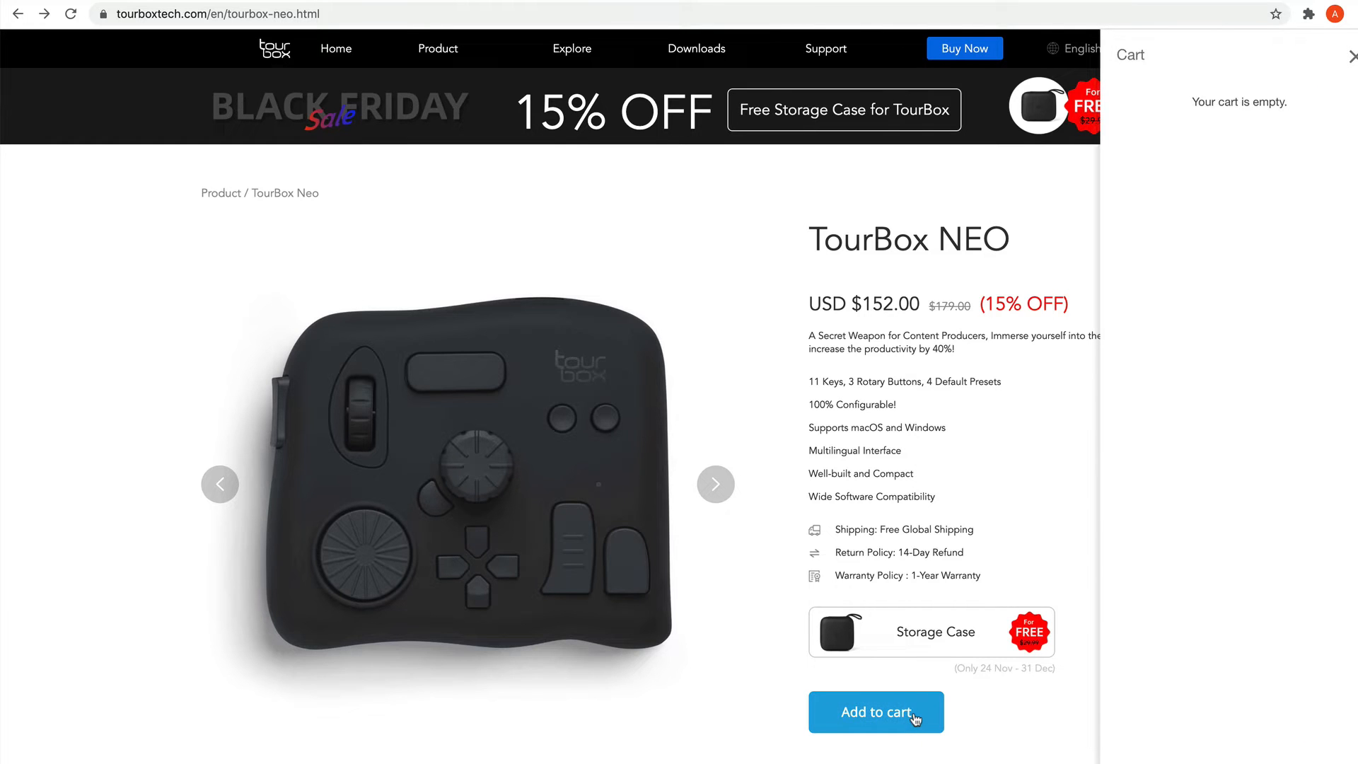
{"action": "left_click", "coordinate": [875, 711]}
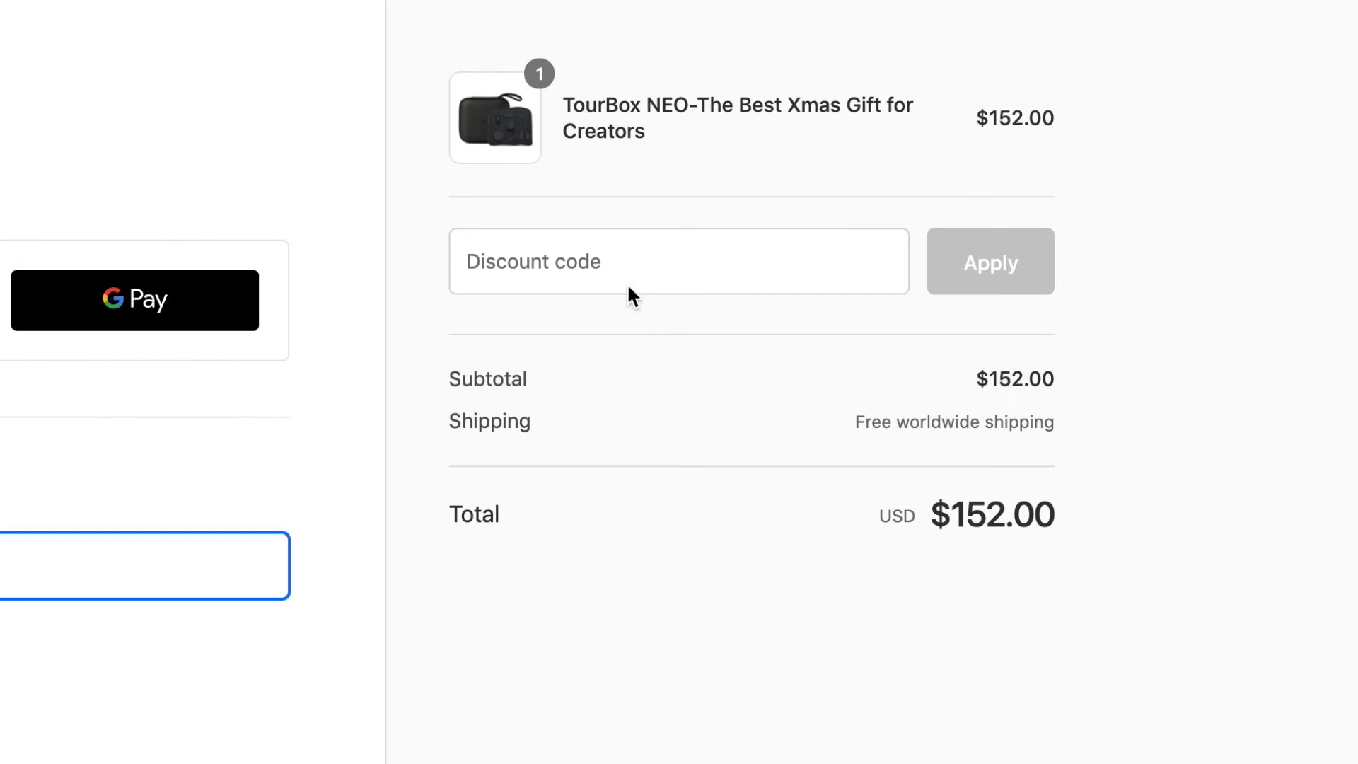
{"action": "type", "text": "ALEX"}
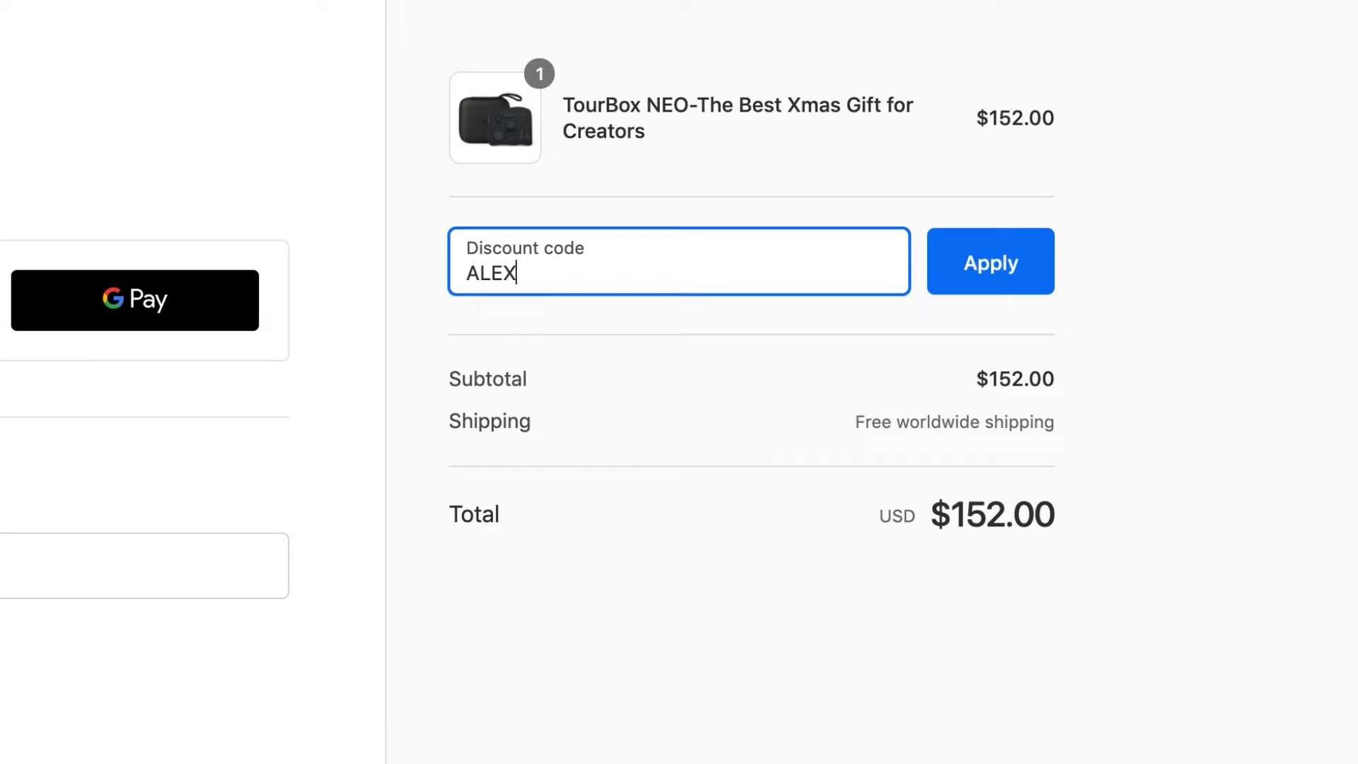
{"action": "type", "text": "ONRAW"}
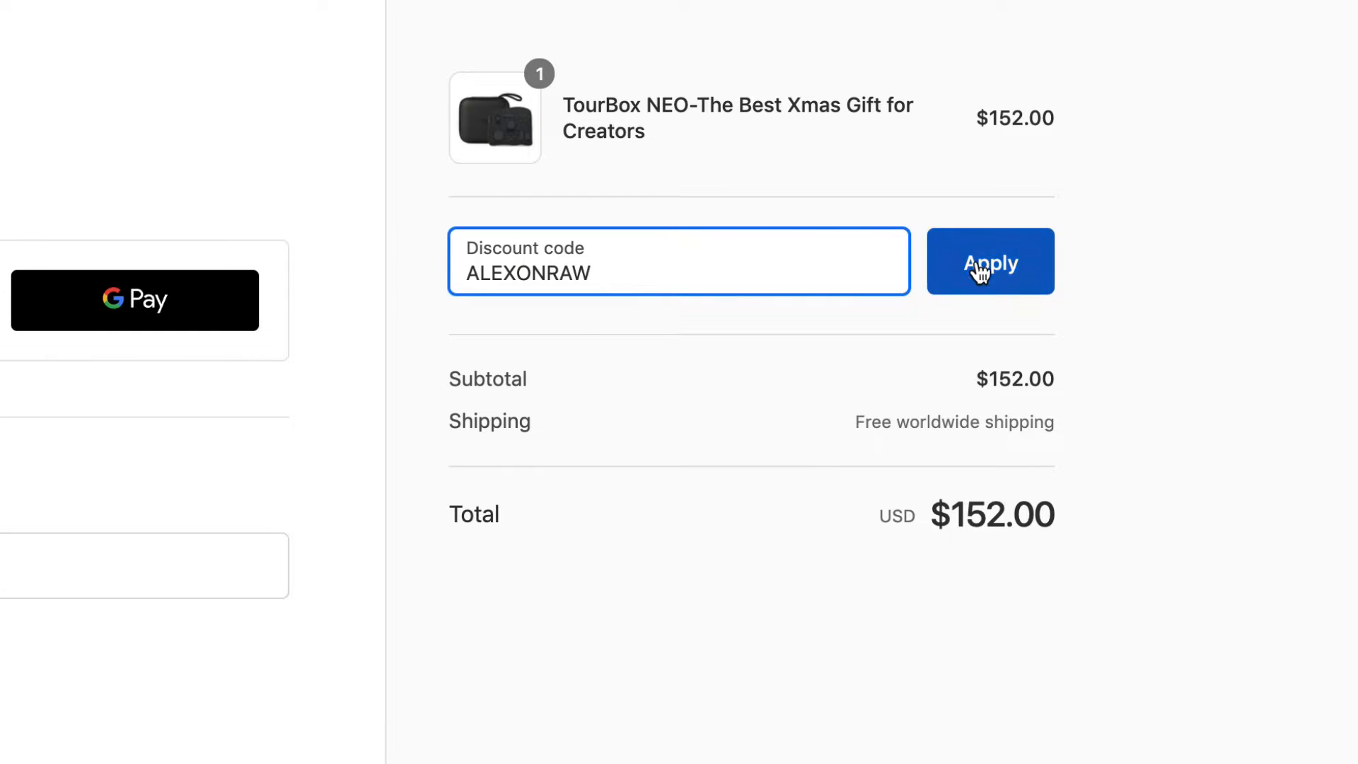
{"action": "left_click", "coordinate": [990, 260]}
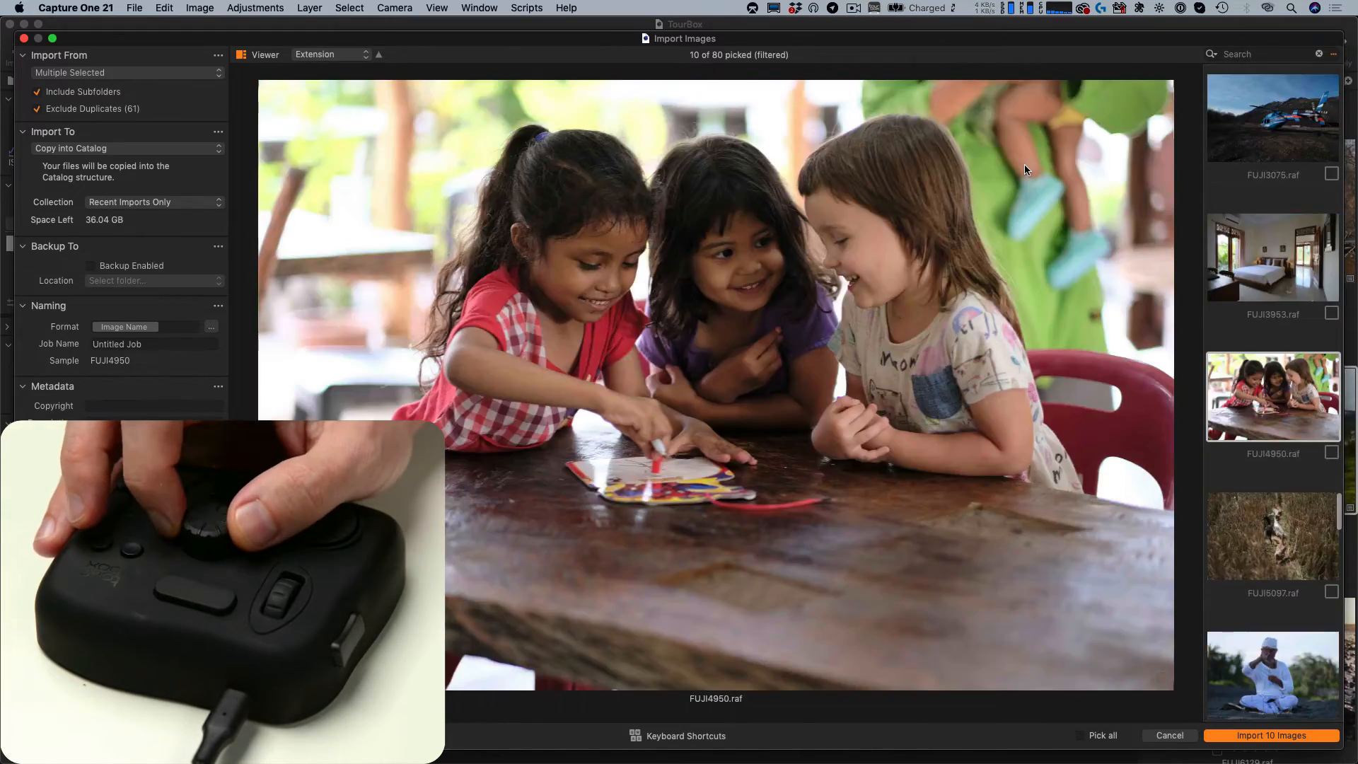
Mark images with the Pick macro until 10 of 80 are picked for import.
{"action": "left_click", "coordinate": [1101, 736]}
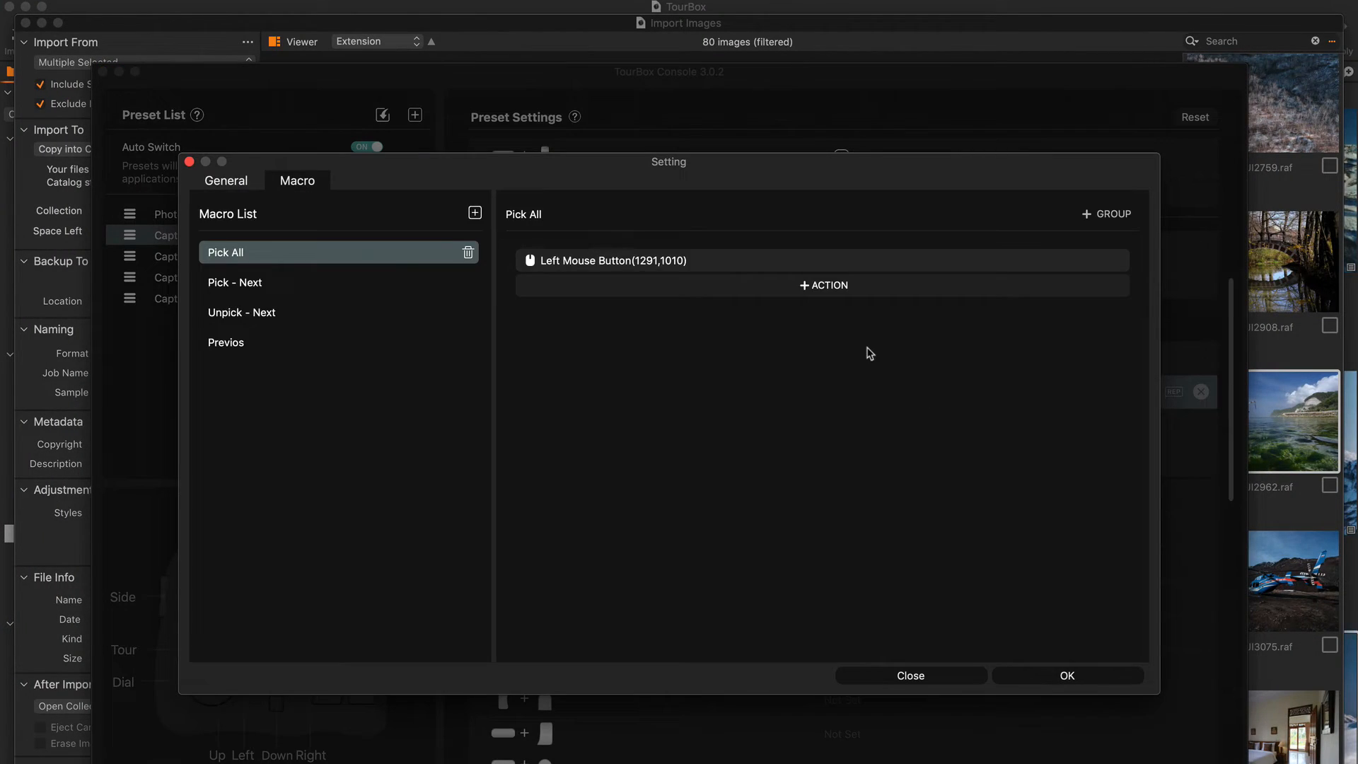
View the Pick All macro's Left Mouse Button (1291,1010) action, then cancel.
{"action": "left_click", "coordinate": [612, 260]}
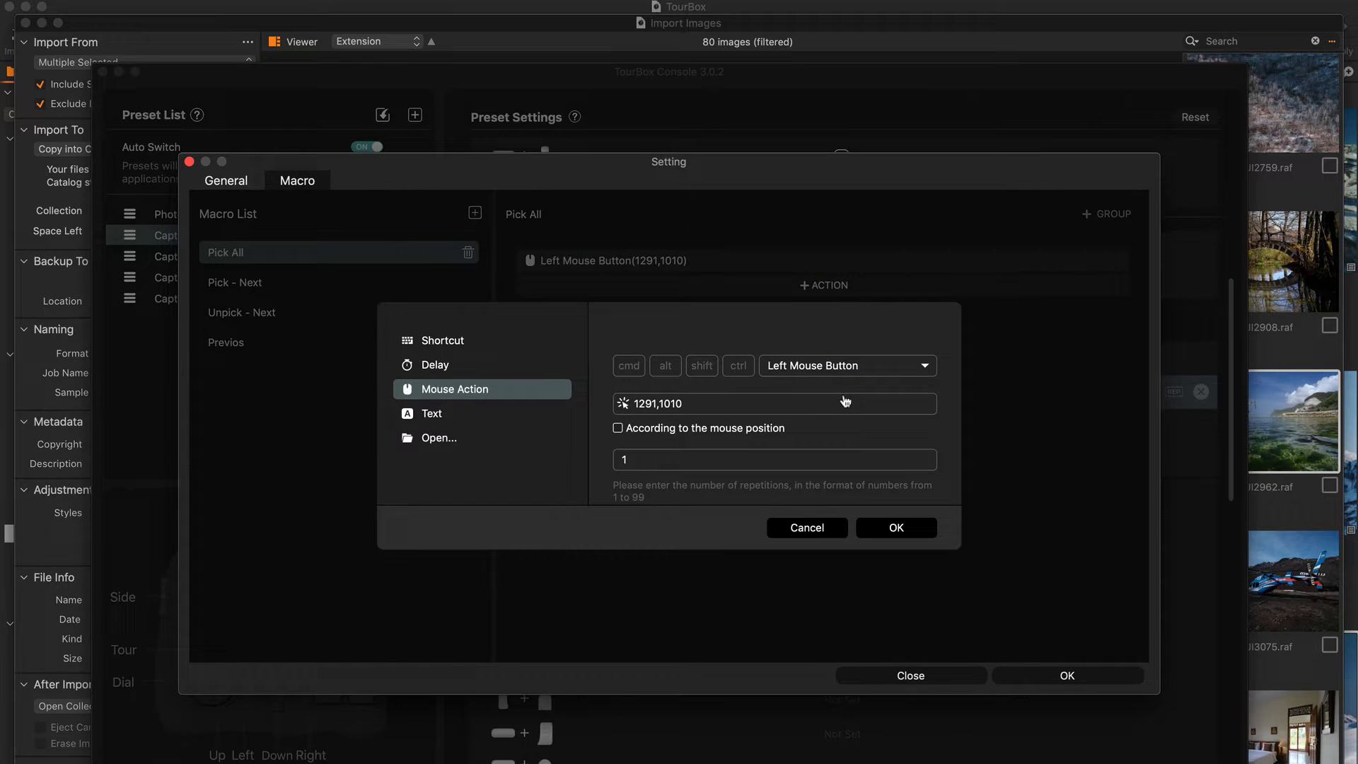
{"action": "left_click", "coordinate": [895, 528]}
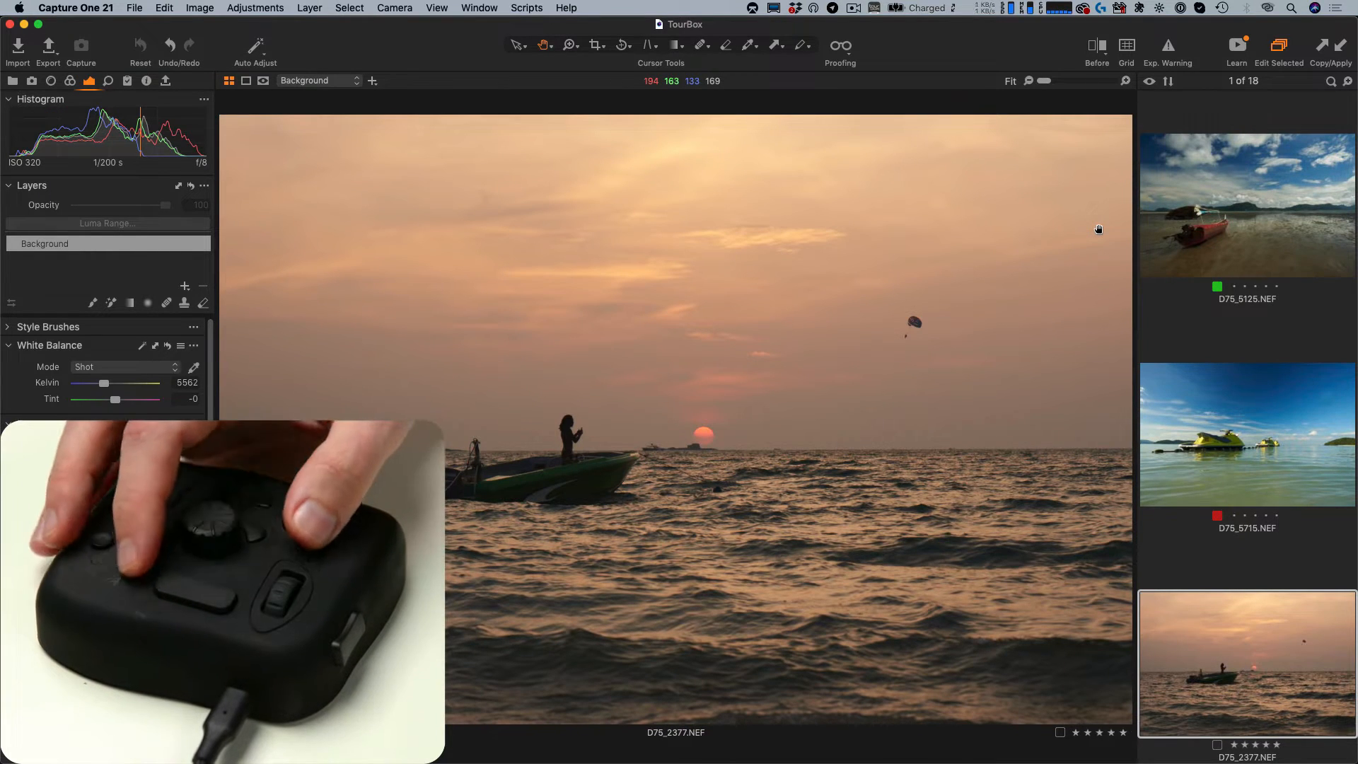
Browse the filmstrip applying star ratings and colour tags to the beach and sunset photos.
{"action": "left_click", "coordinate": [1167, 45]}
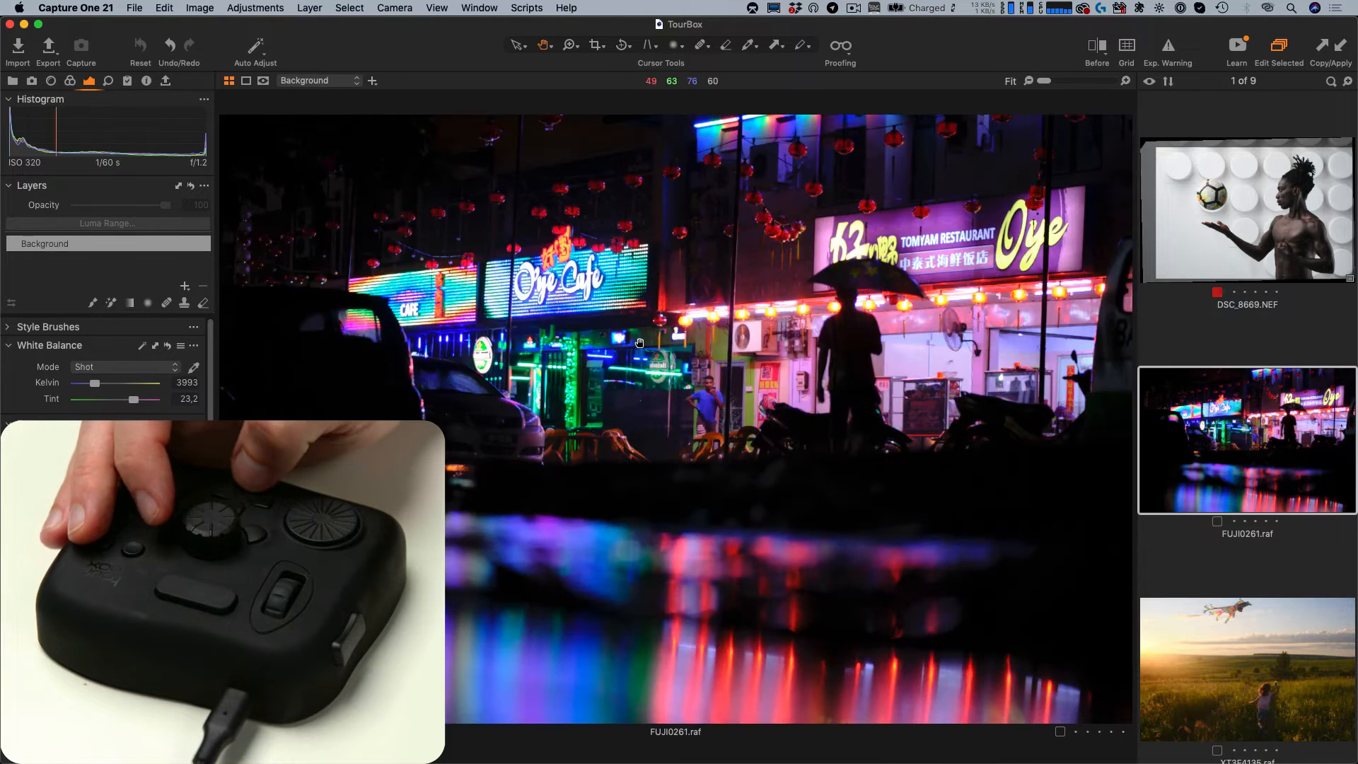
Set XT3F4465.raf's white balance to custom 6184 K and move to the next photo.
{"action": "left_click", "coordinate": [1246, 663]}
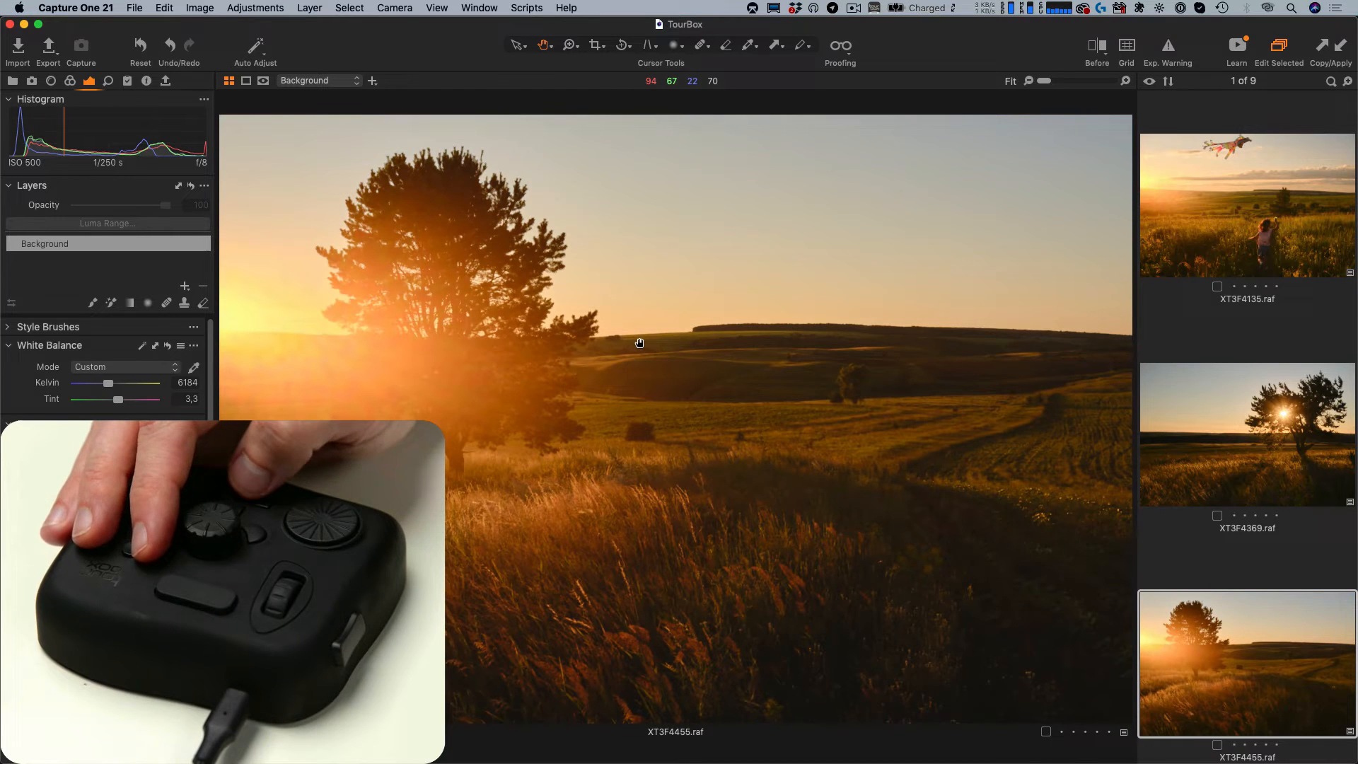
{"action": "left_click", "coordinate": [1095, 45]}
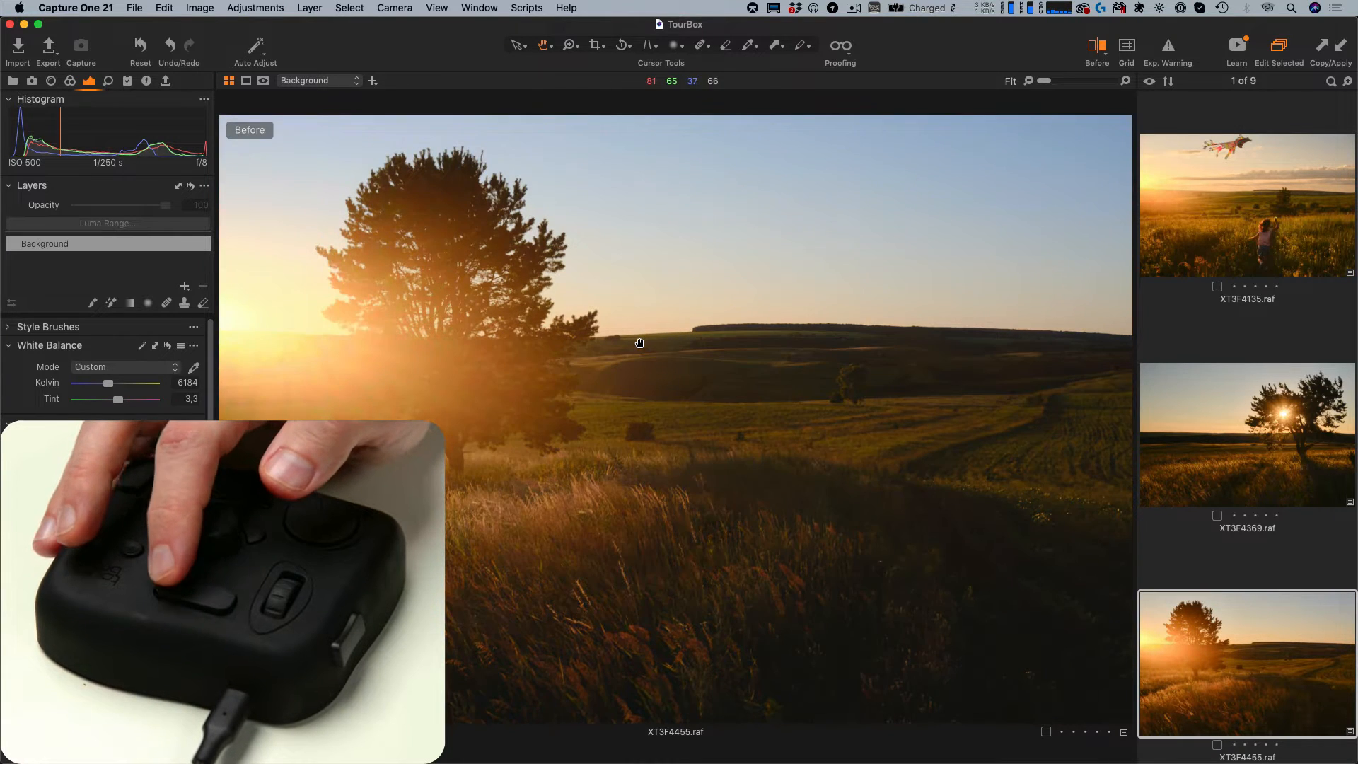
Select FUJI3107.raf and raise its exposure to 0.54 with the Q-mapped knob.
{"action": "left_click", "coordinate": [1096, 45]}
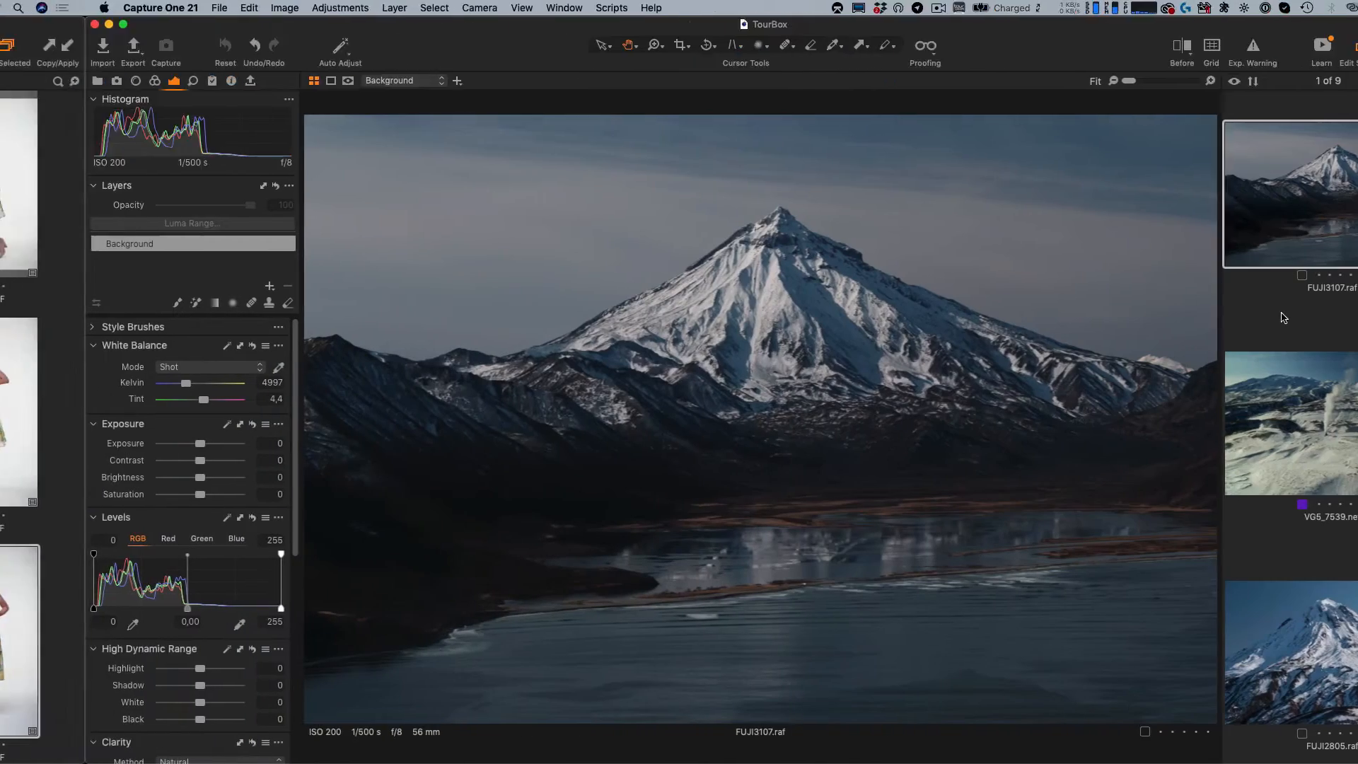
{"action": "key", "text": "q"}
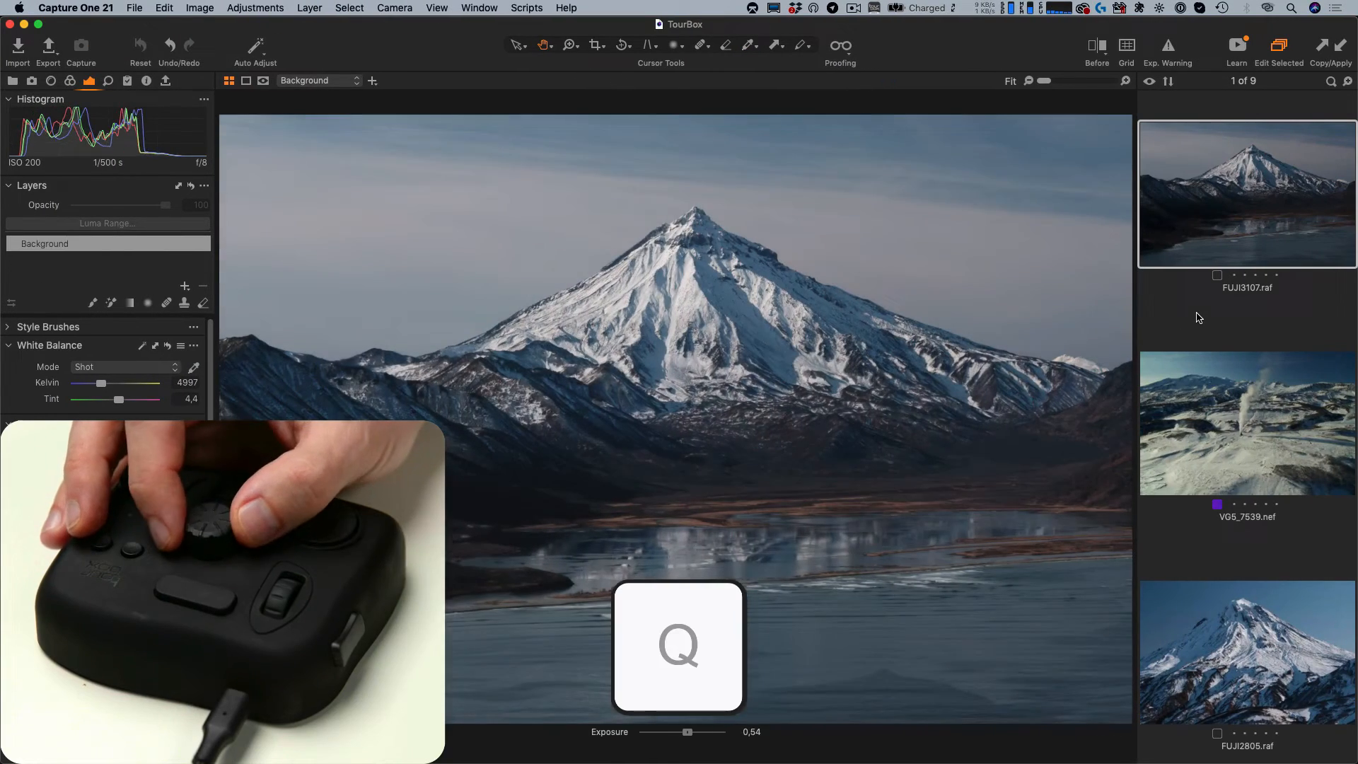
{"action": "key", "text": "a"}
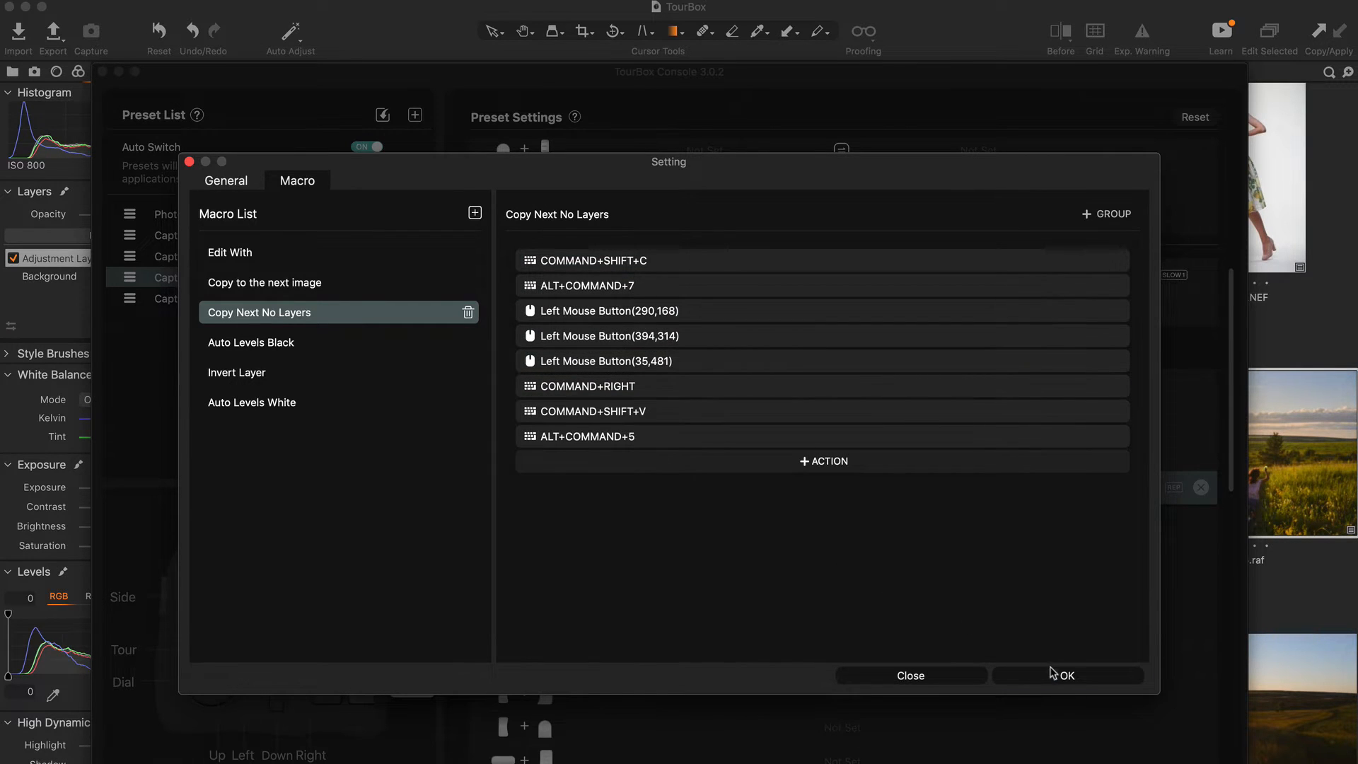
Close the macro settings and select the Copy Next No Layers macro's action list.
{"action": "left_click", "coordinate": [1064, 674]}
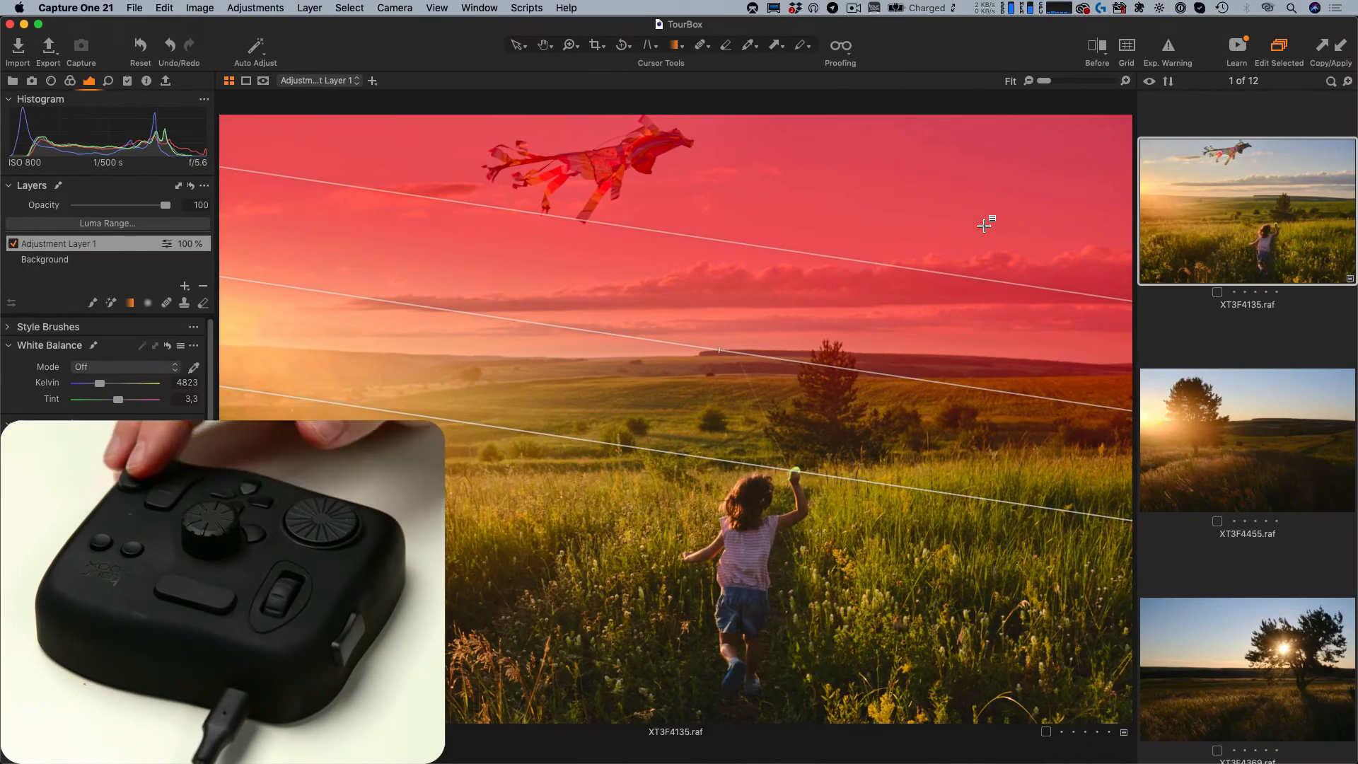
{"action": "left_click", "coordinate": [1246, 439]}
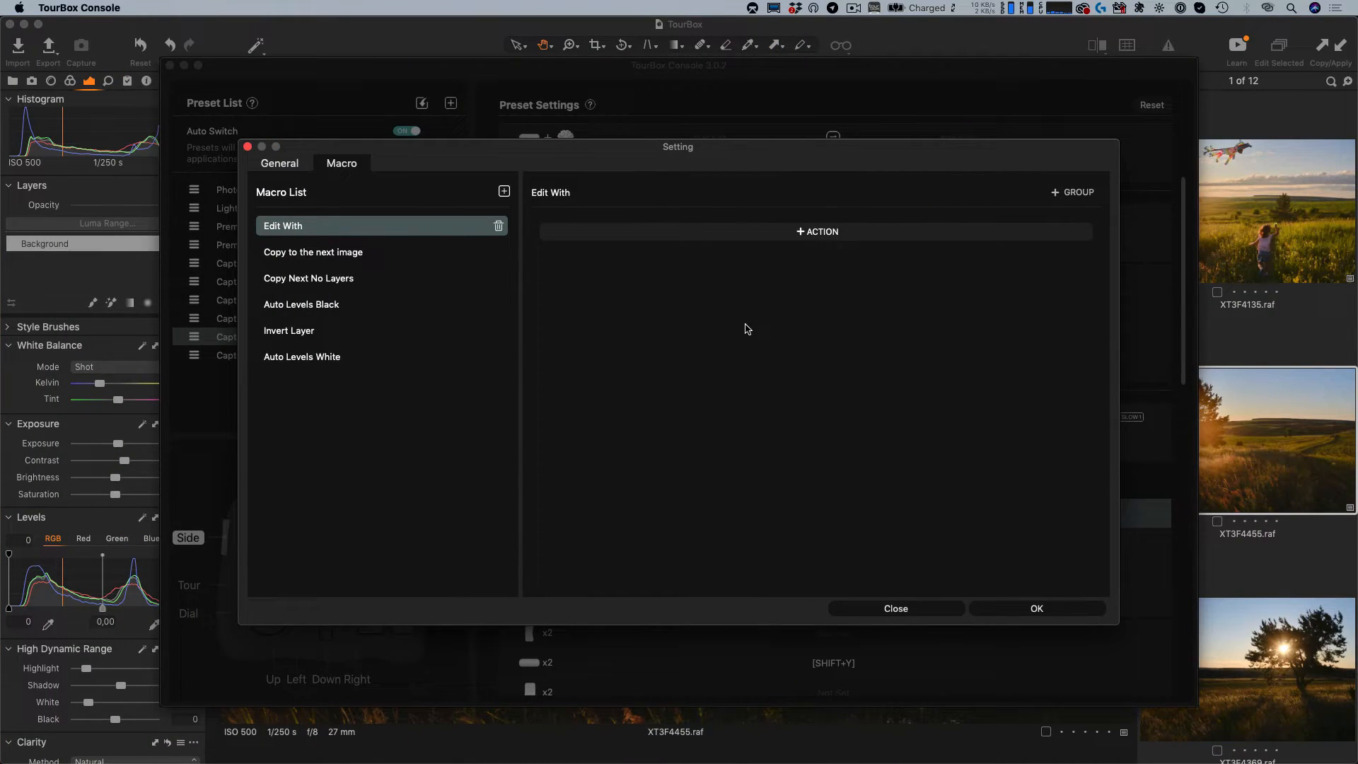
Add a Left Mouse Button click step at 282,11 to the Edit With macro.
{"action": "left_click", "coordinate": [814, 230]}
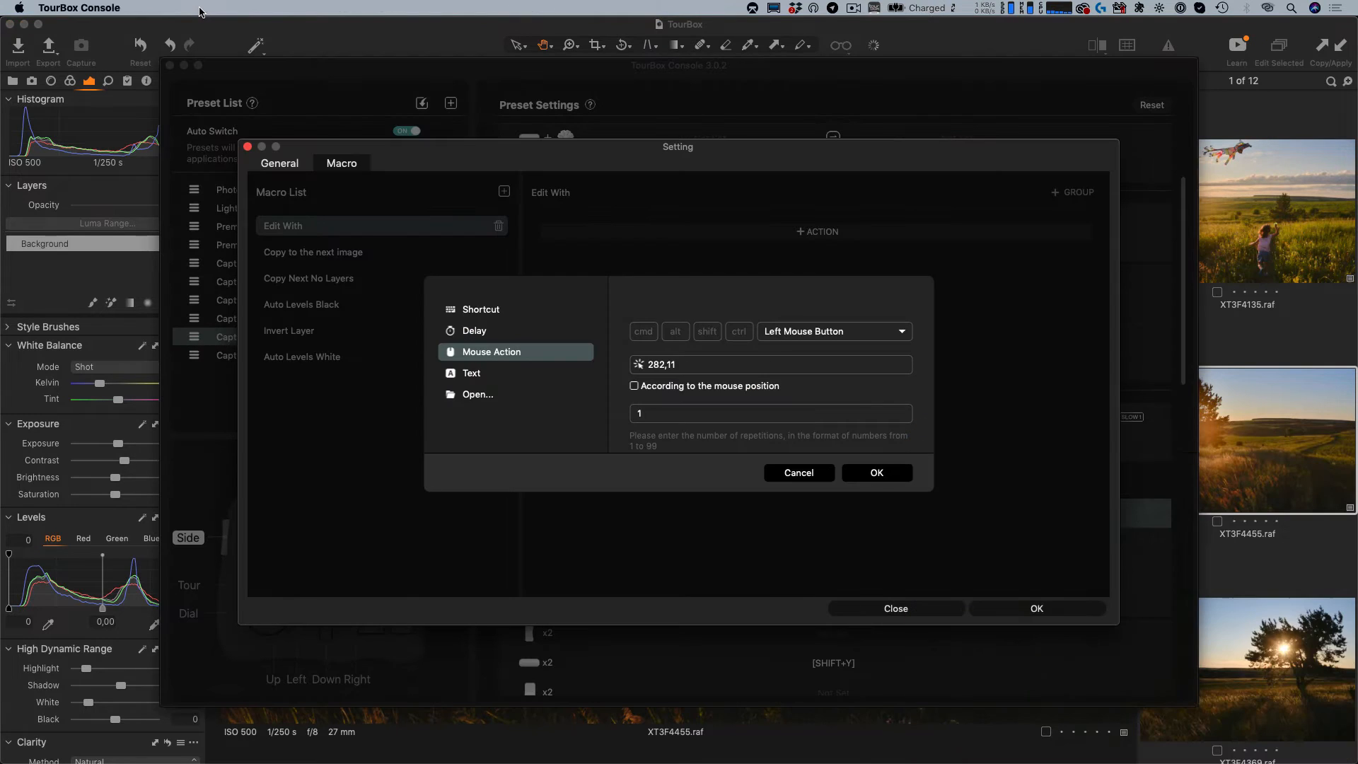
{"action": "left_click", "coordinate": [874, 472]}
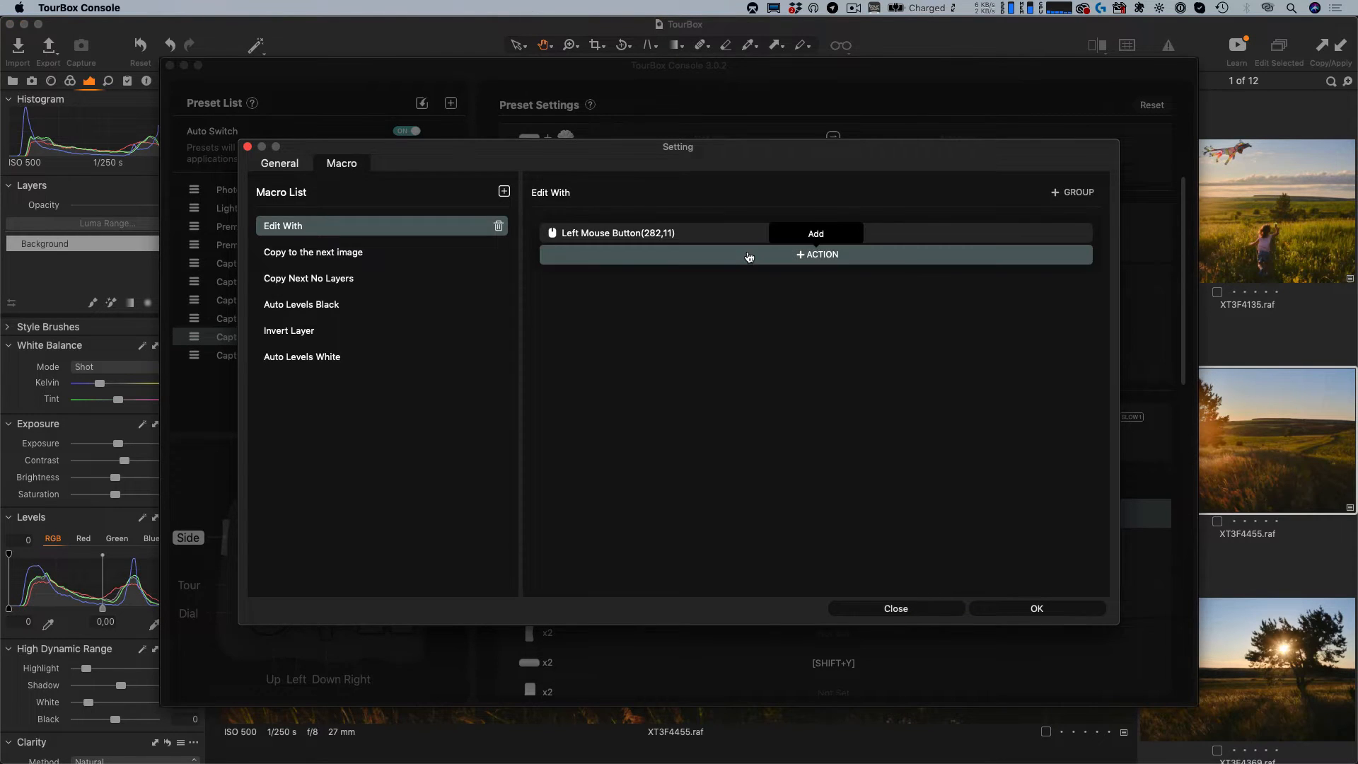
Add a Mouse Movement step to 428,219 using a picked on-screen point.
{"action": "left_click", "coordinate": [814, 253]}
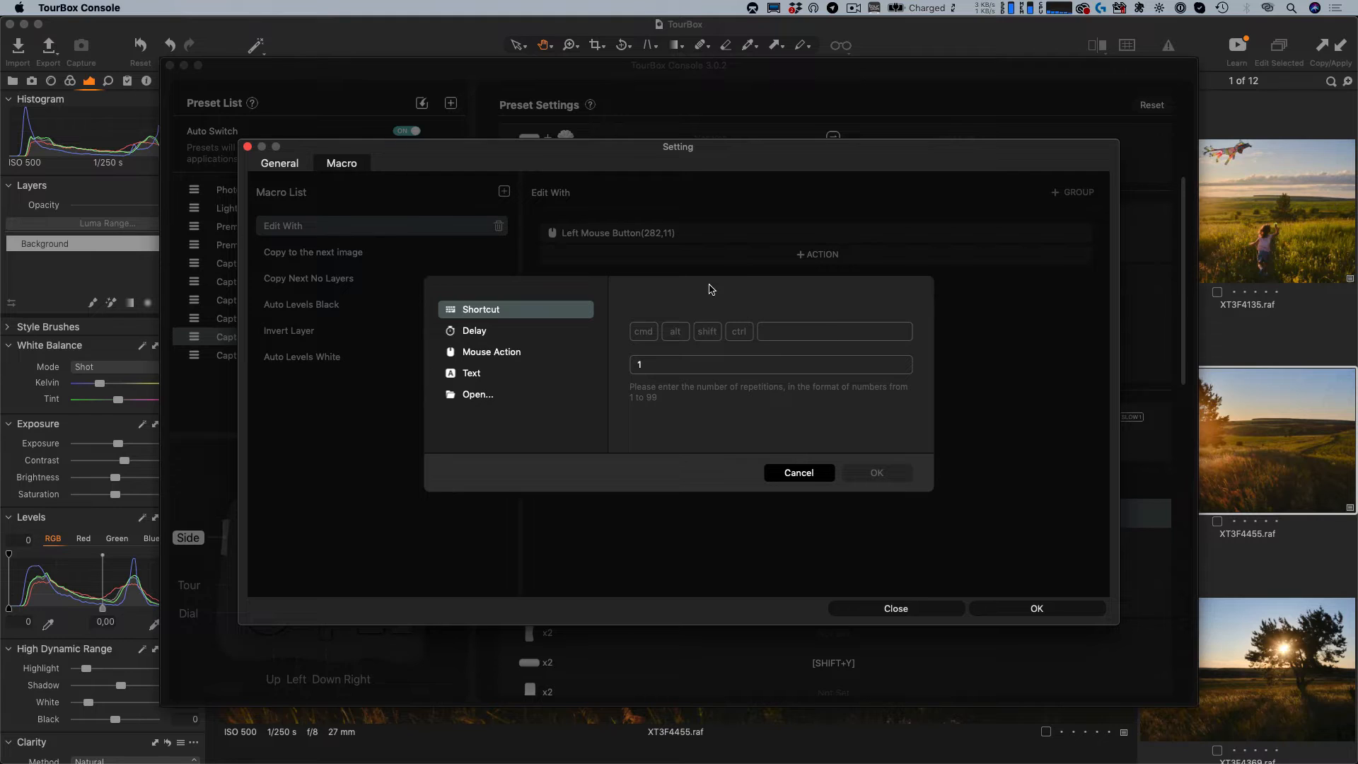
{"action": "left_click", "coordinate": [491, 352]}
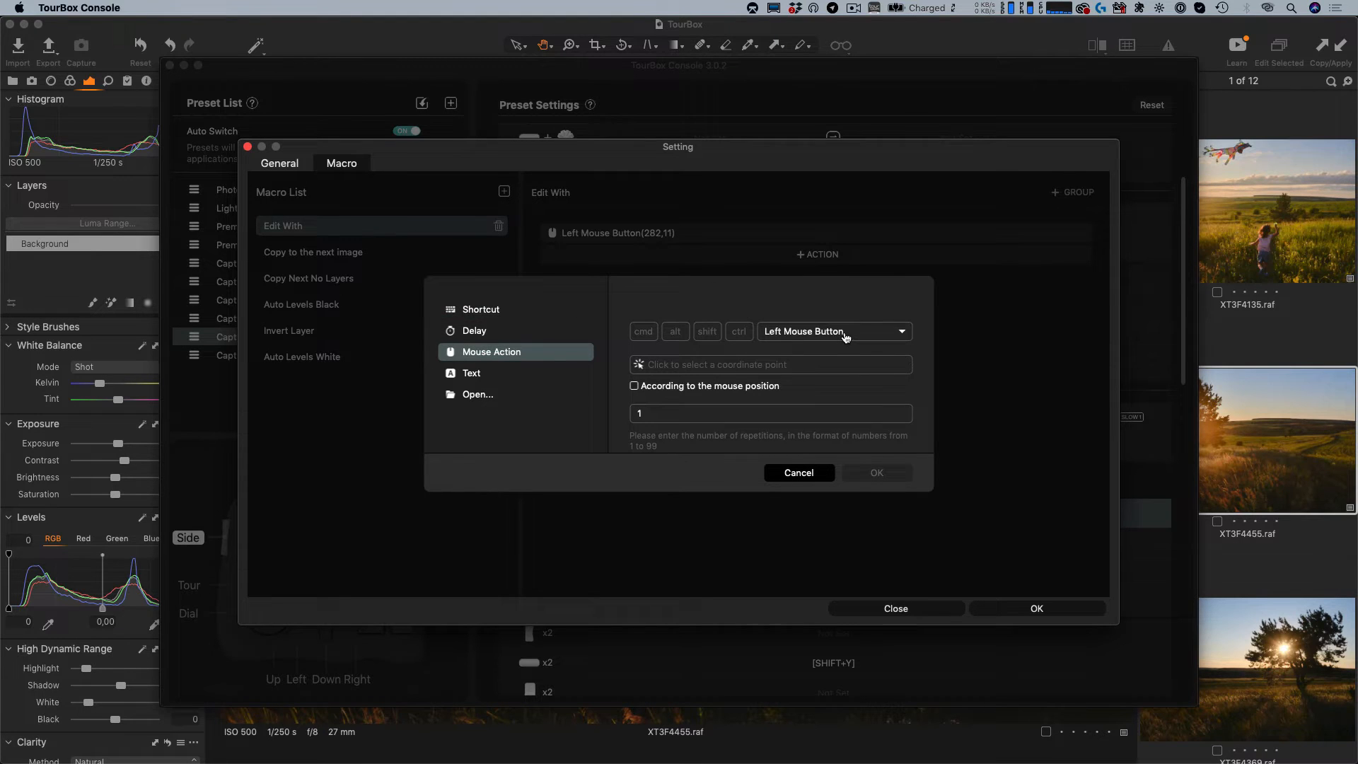
{"action": "left_click", "coordinate": [831, 331]}
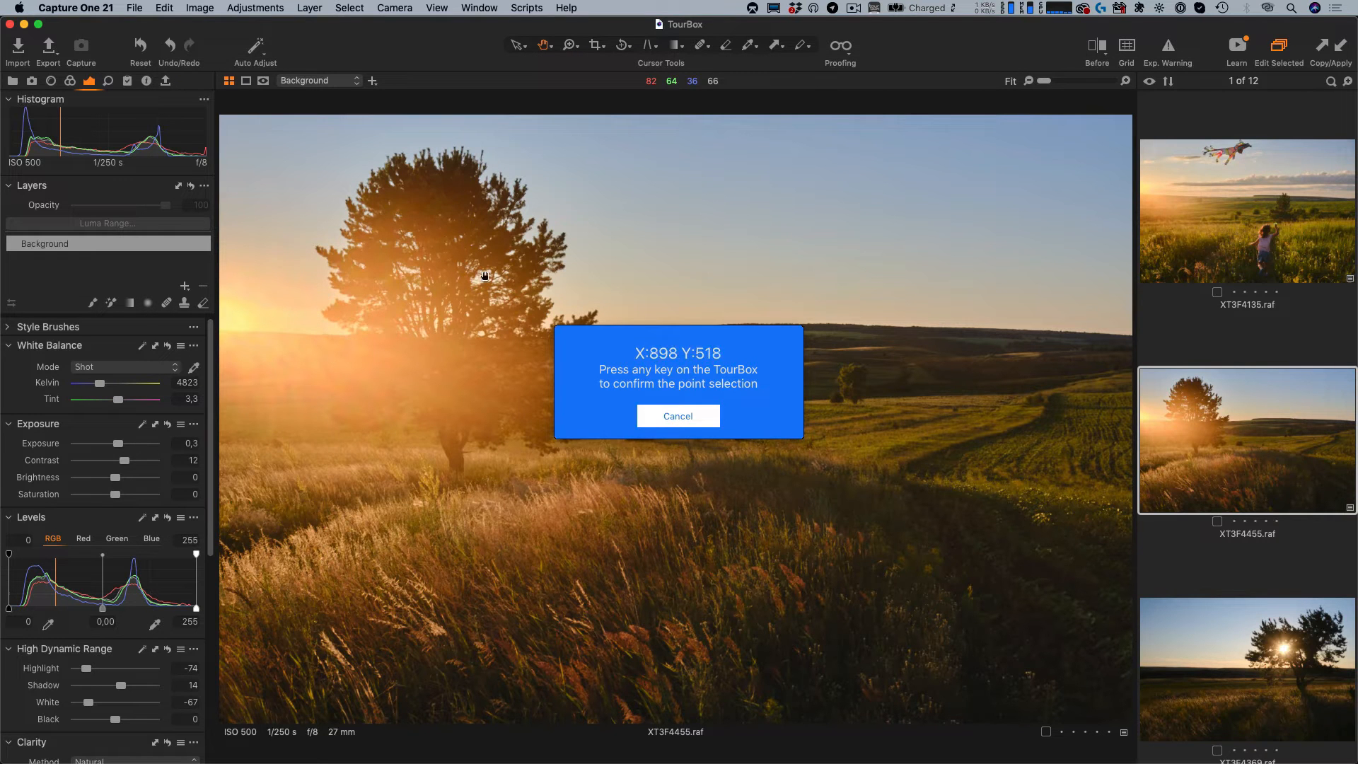
{"action": "left_click", "coordinate": [200, 8]}
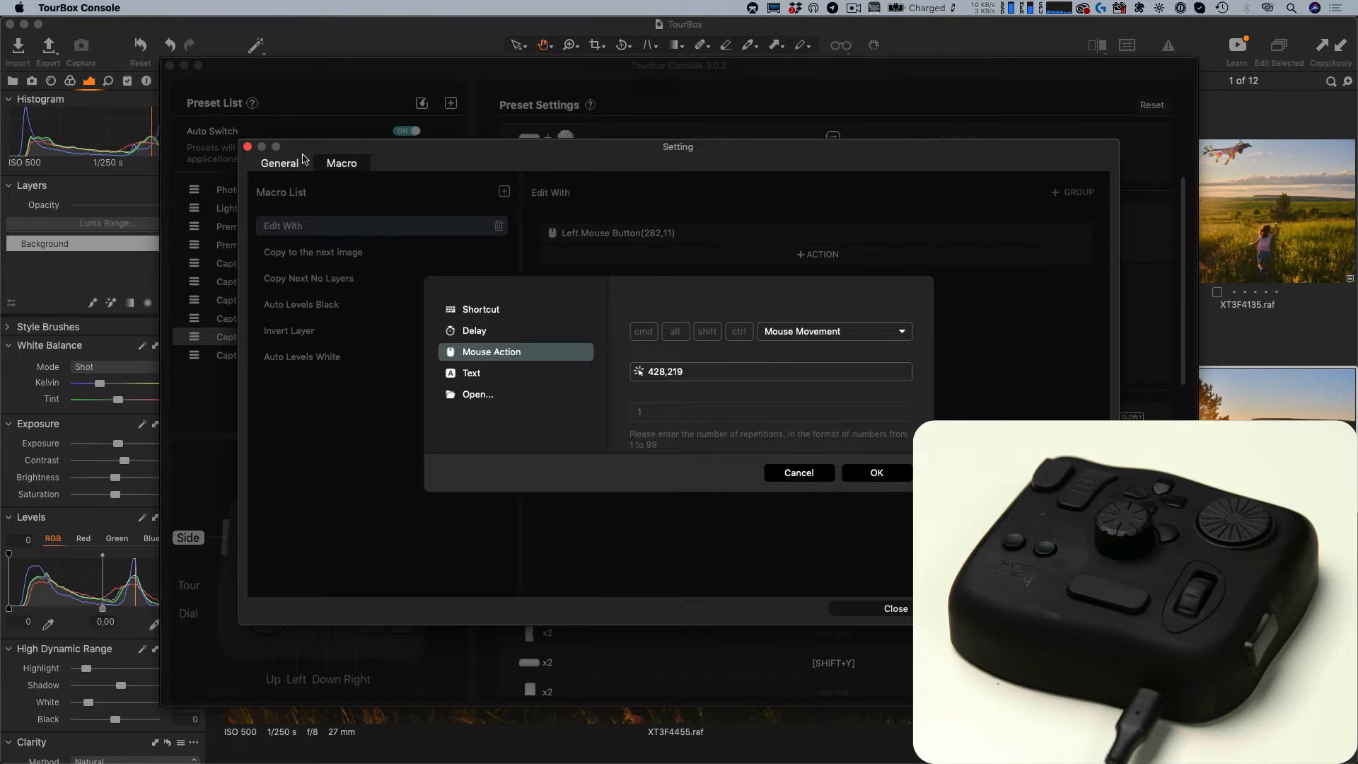
{"action": "left_click", "coordinate": [876, 473]}
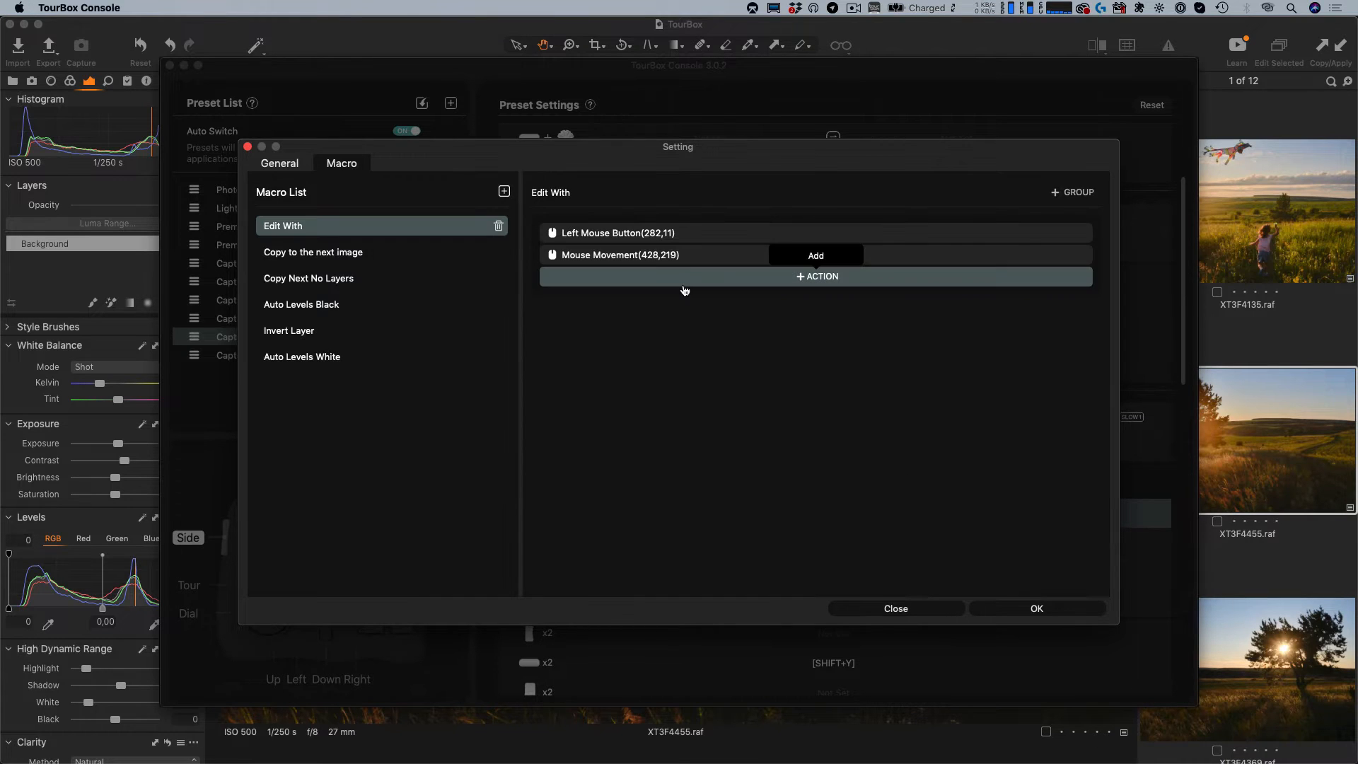
Add a final Left Mouse Button click step at 824,342 from a picked point.
{"action": "left_click", "coordinate": [815, 276]}
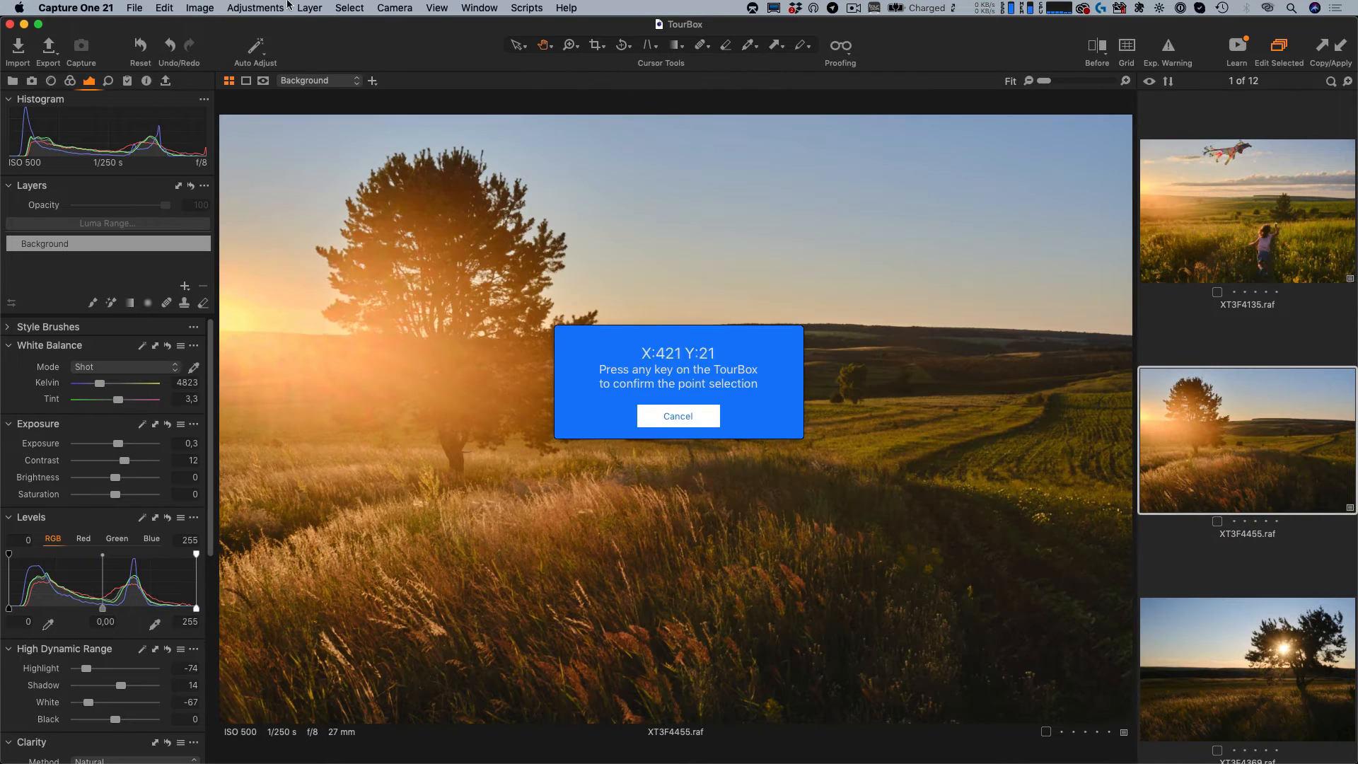
{"action": "left_click", "coordinate": [200, 9]}
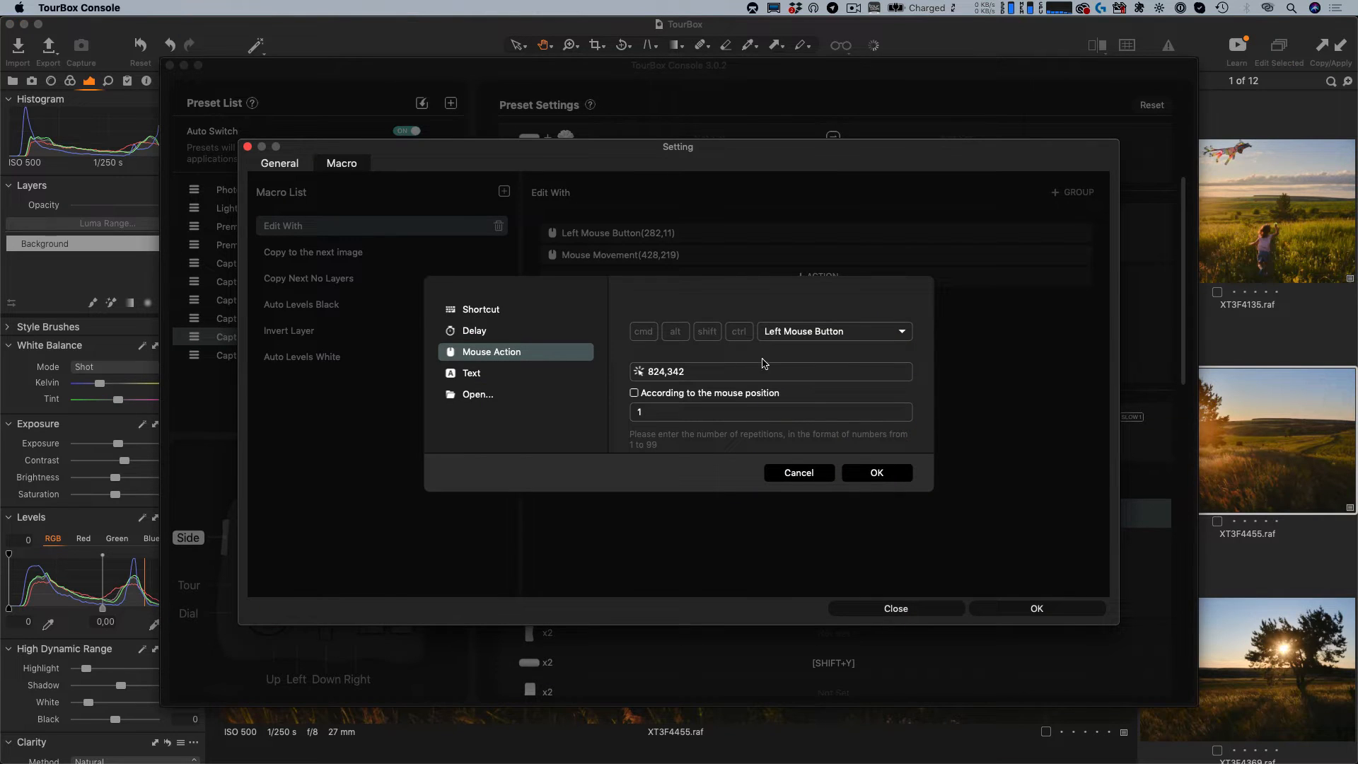
{"action": "left_click", "coordinate": [876, 473]}
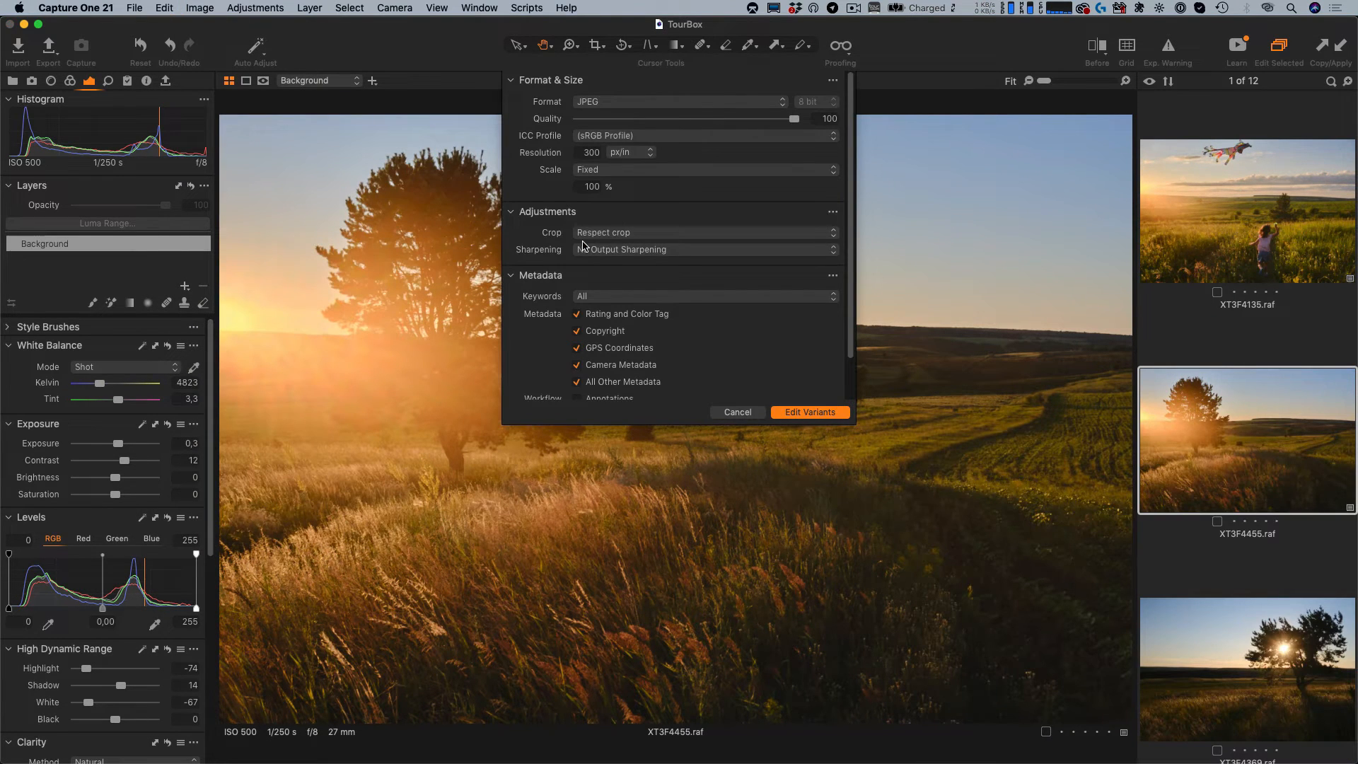
Run the Edit With macro to show JPEG quality 100 variant settings for the sunset tree photo.
{"action": "left_click", "coordinate": [809, 411]}
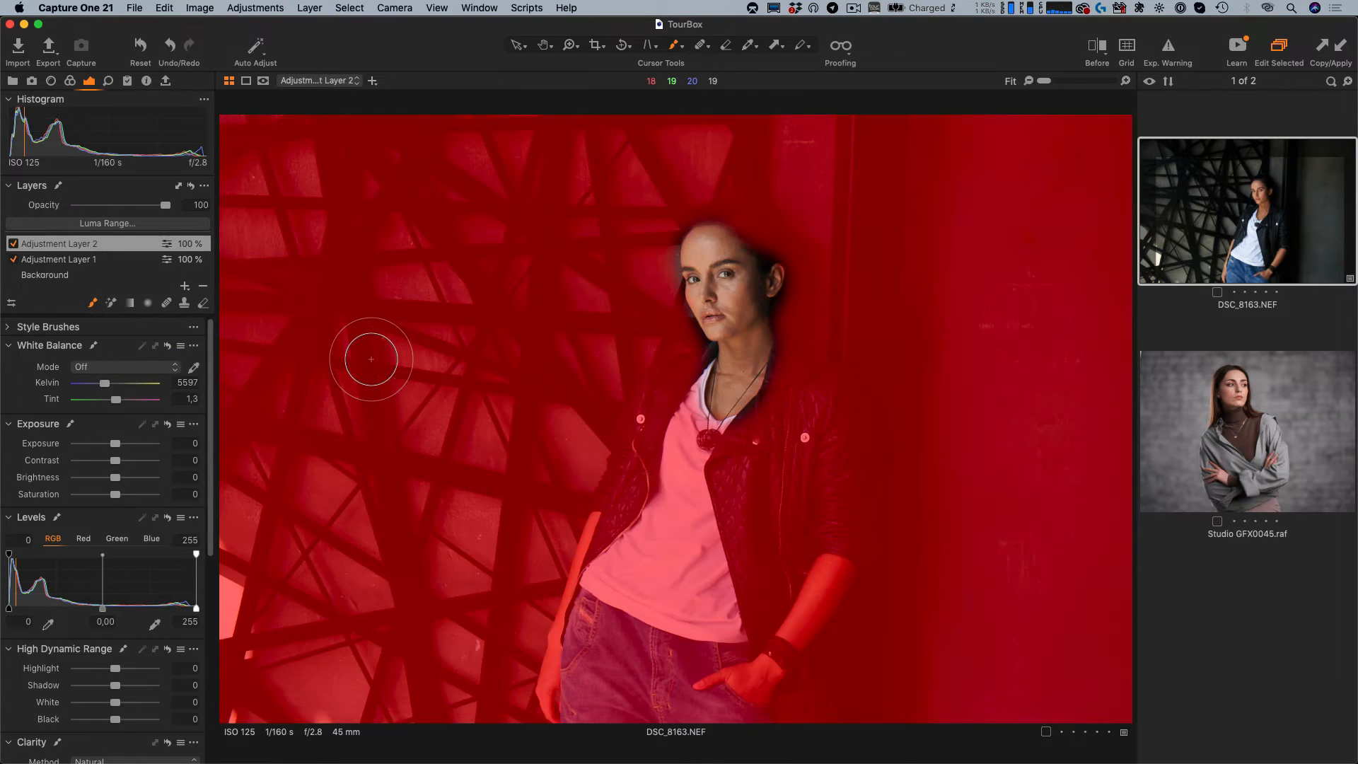
Paint more of the background around the woman into the Adjustment Layer 2 mask.
{"action": "left_click", "coordinate": [1244, 430]}
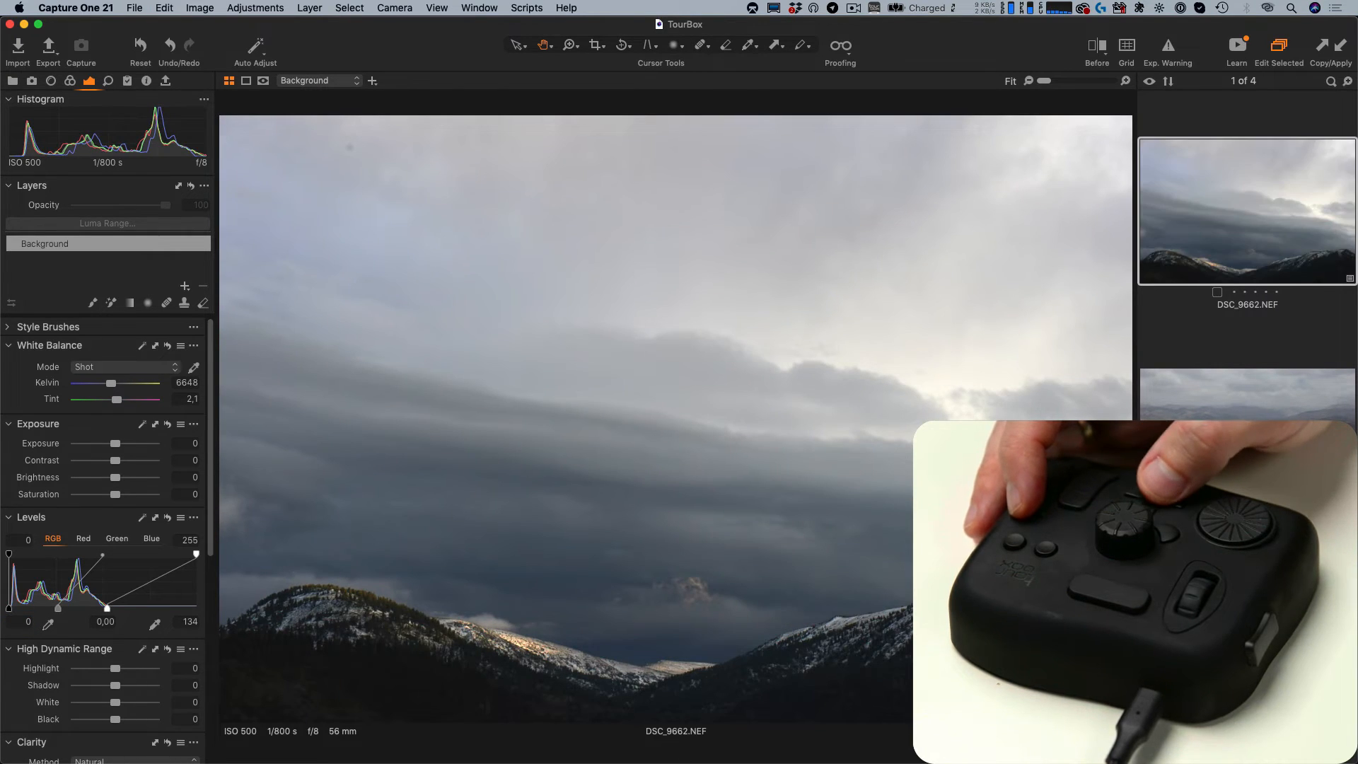
Trigger the Auto Levels macro on DSC_9682.NEF to set the mountain photo's Levels points.
{"action": "left_click", "coordinate": [1245, 395]}
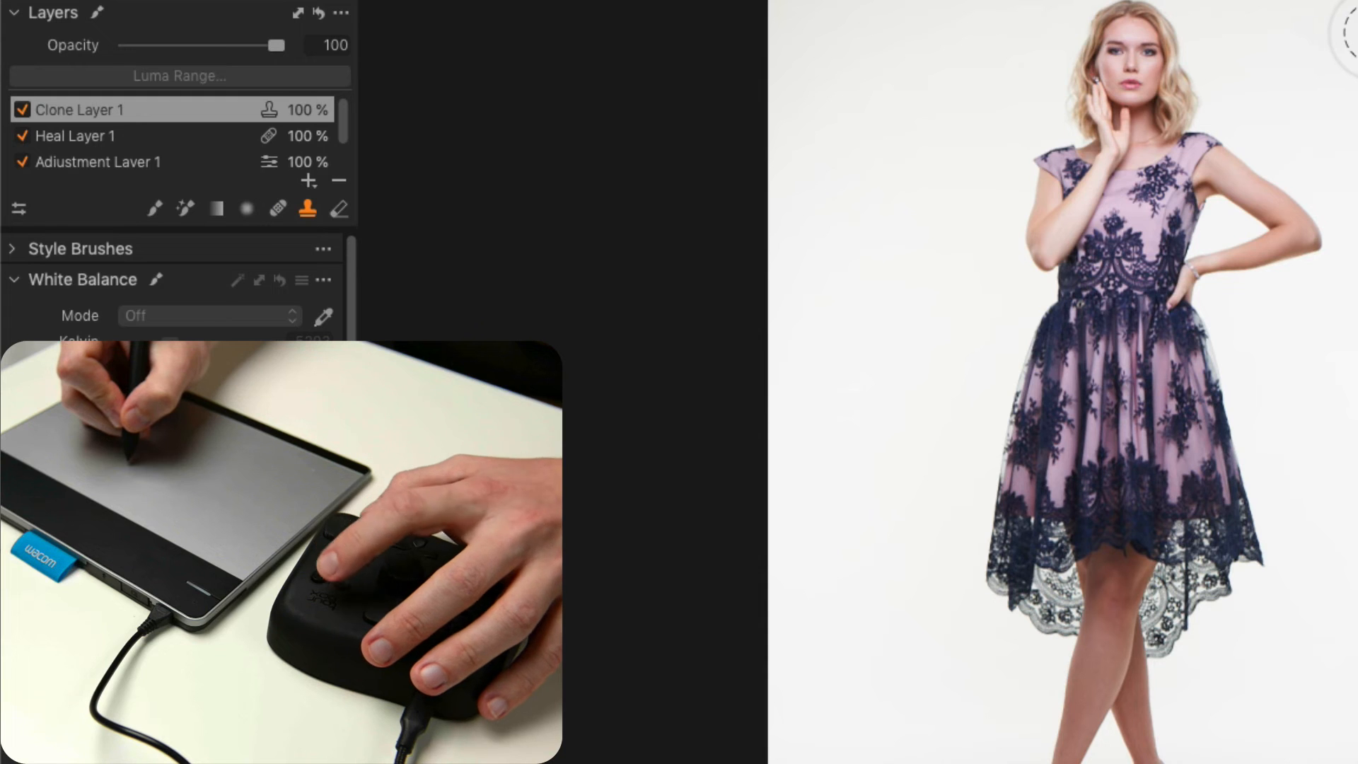
Set Clone Layer 1 opacity to 92 via the knob and switch off Adjustment Layer 3.
{"action": "left_click_drag", "start_coordinate": [277, 45], "coordinate": [252, 45]}
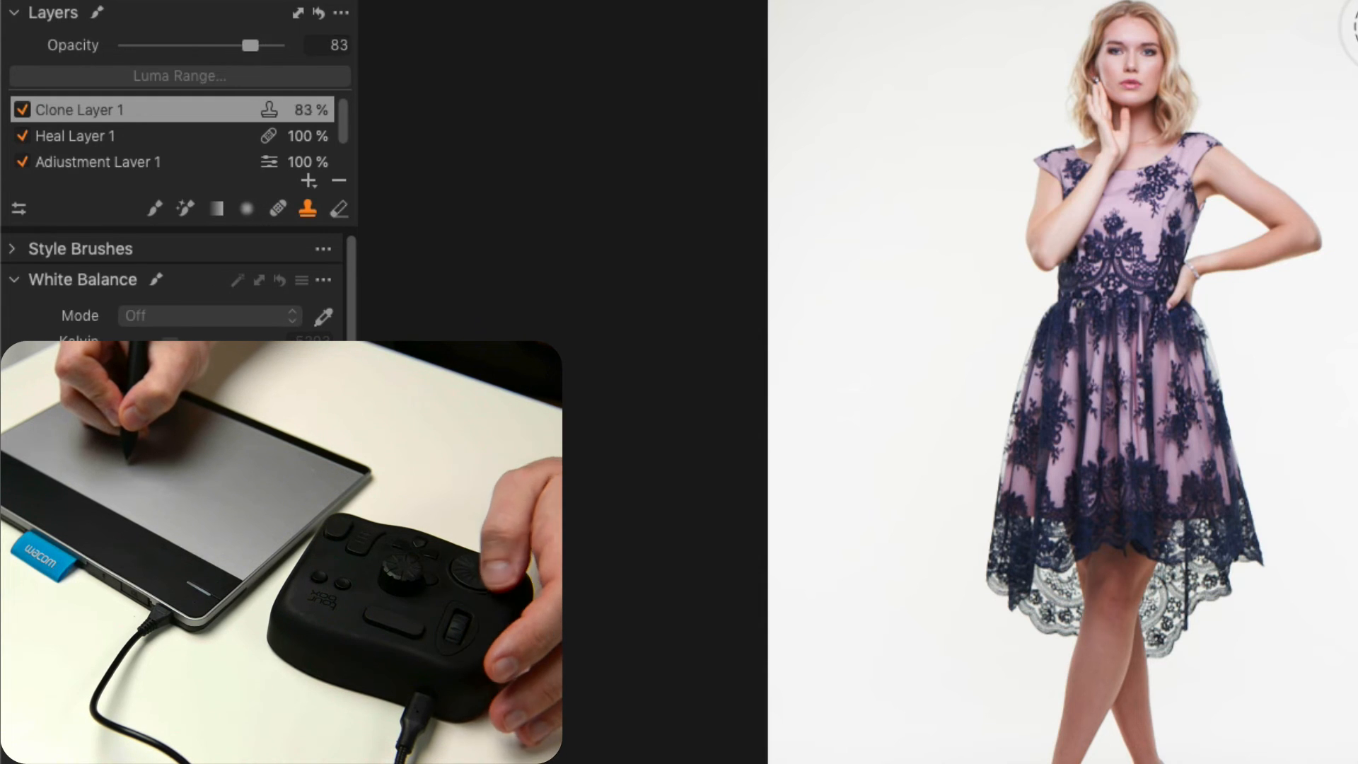
{"action": "left_click_drag", "start_coordinate": [250, 45], "coordinate": [265, 45]}
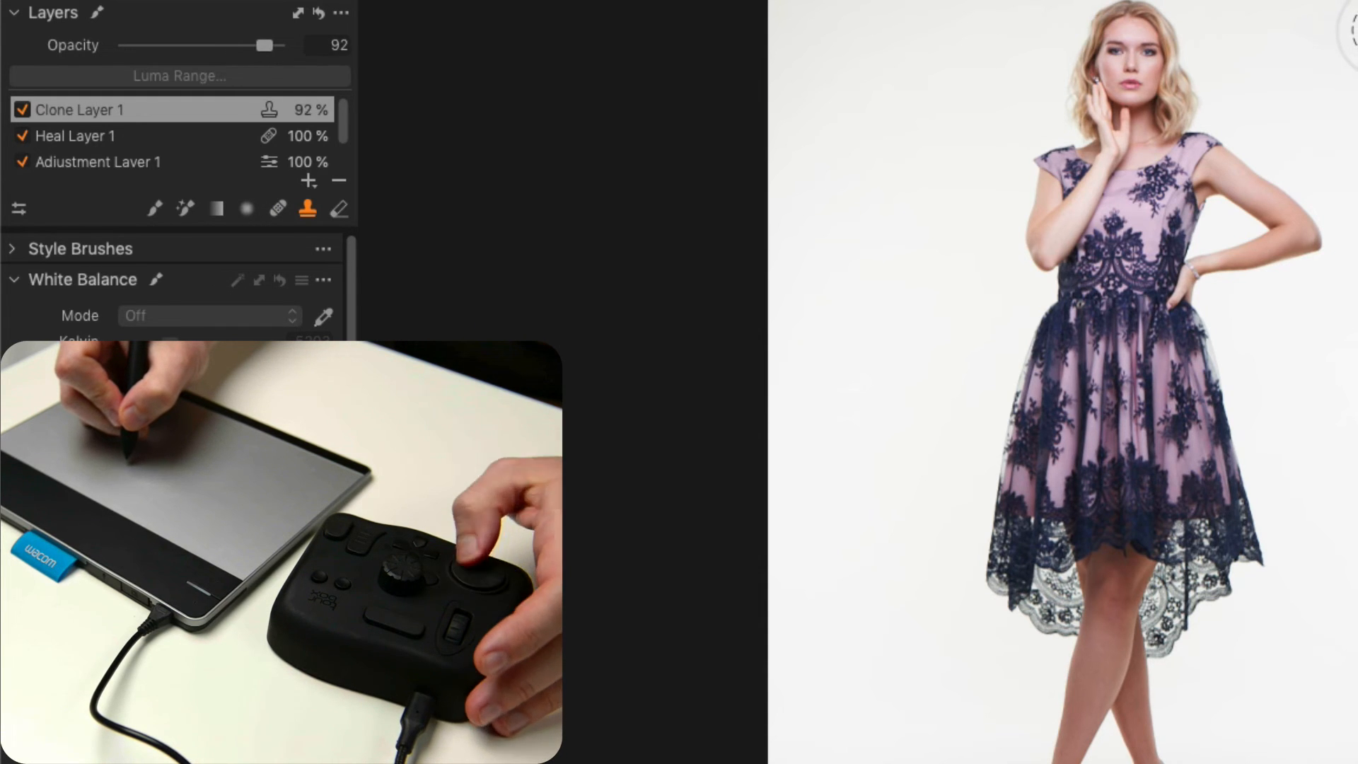
{"action": "left_click", "coordinate": [76, 136]}
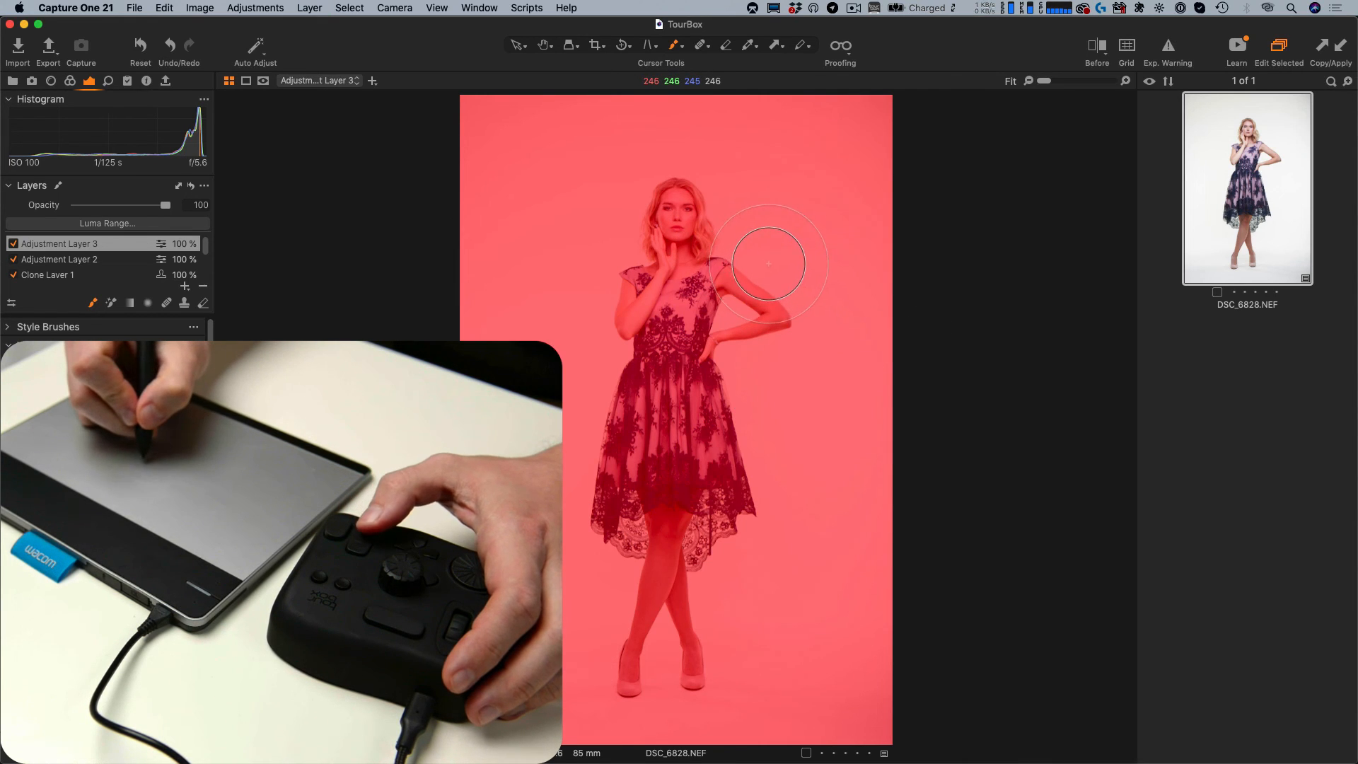
{"action": "left_click", "coordinate": [13, 242]}
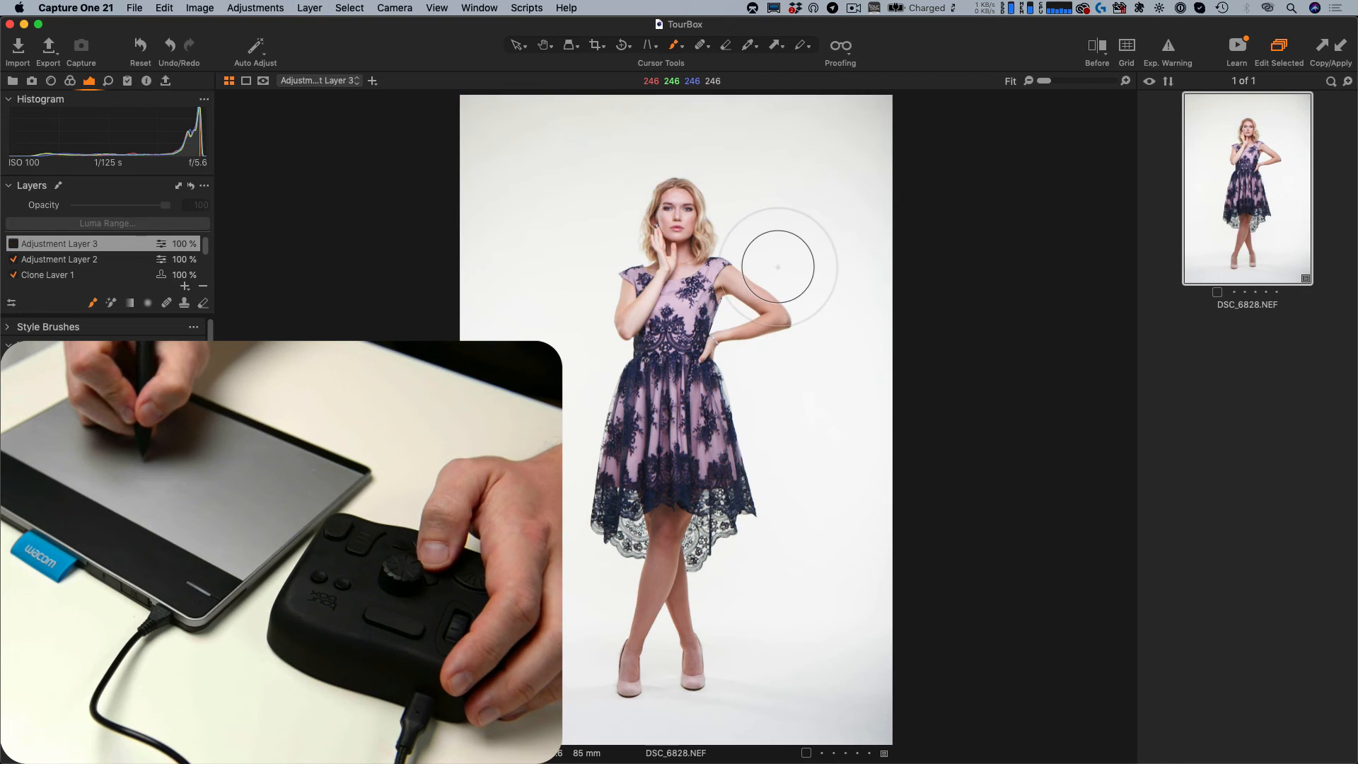